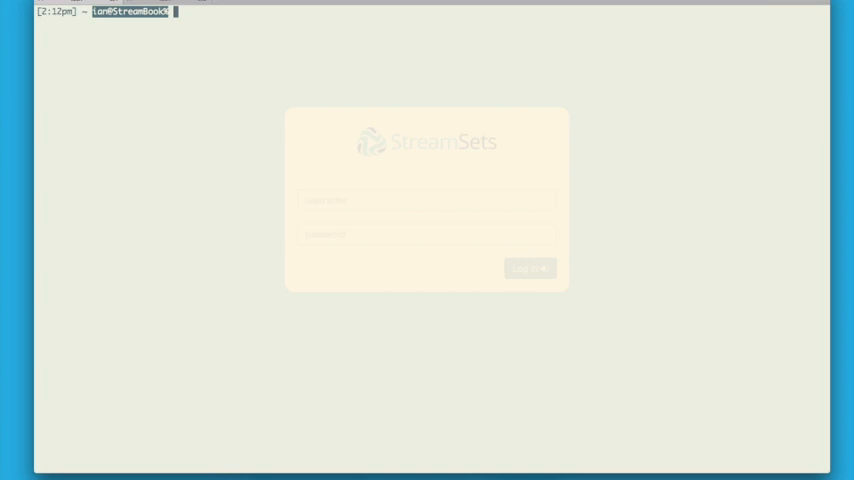
Step: Connect to the demo database with the mysql client, list its tables and select all purchases rows
text(mysql -u ian -pian demo)
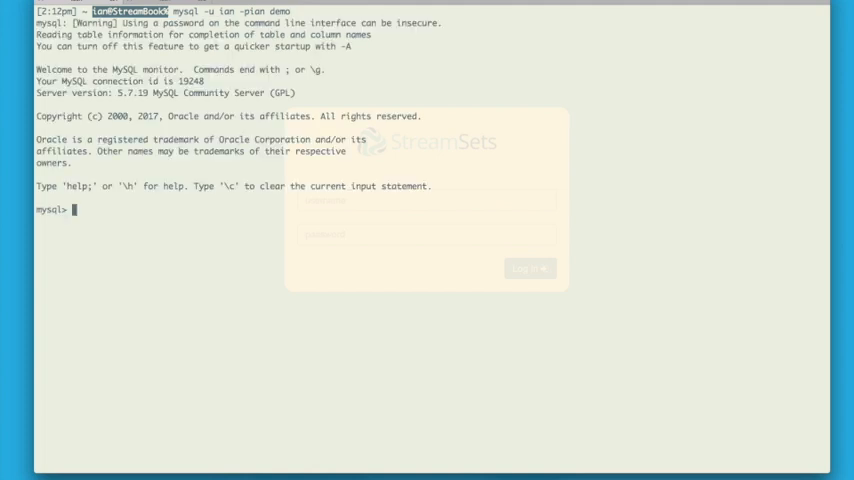
text(SHOW TABLES;)
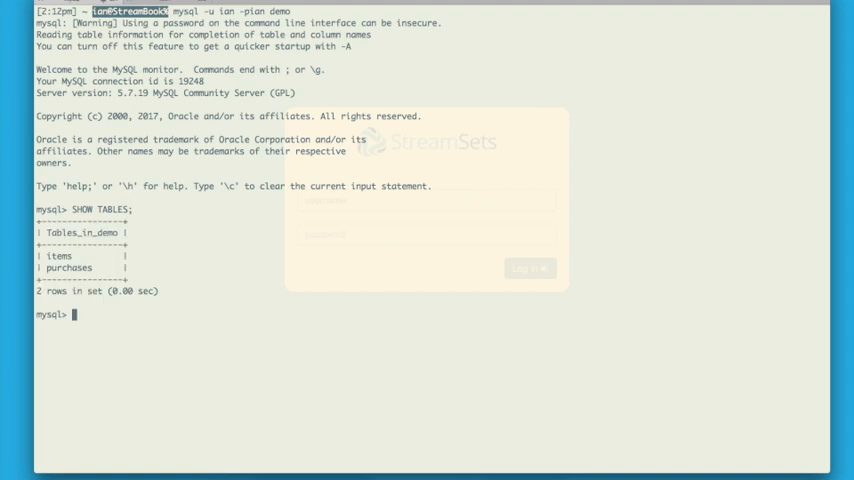
text(SE)
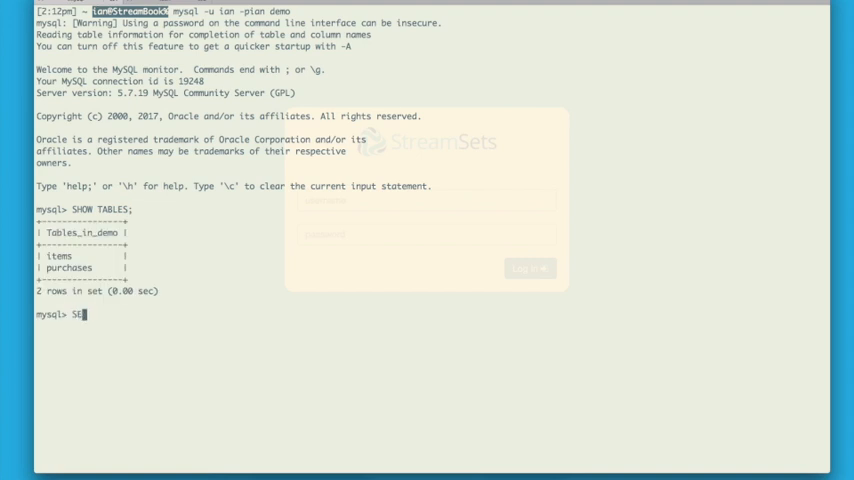
text(LECT * FROM purchases)
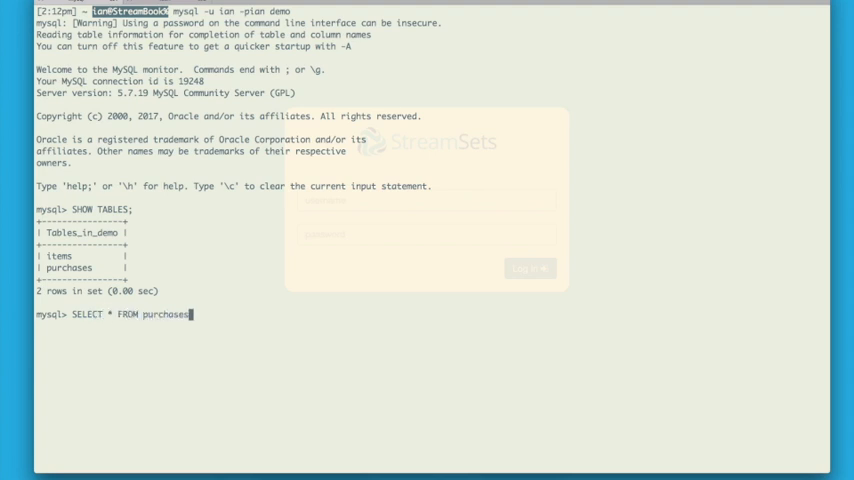
key(Return)
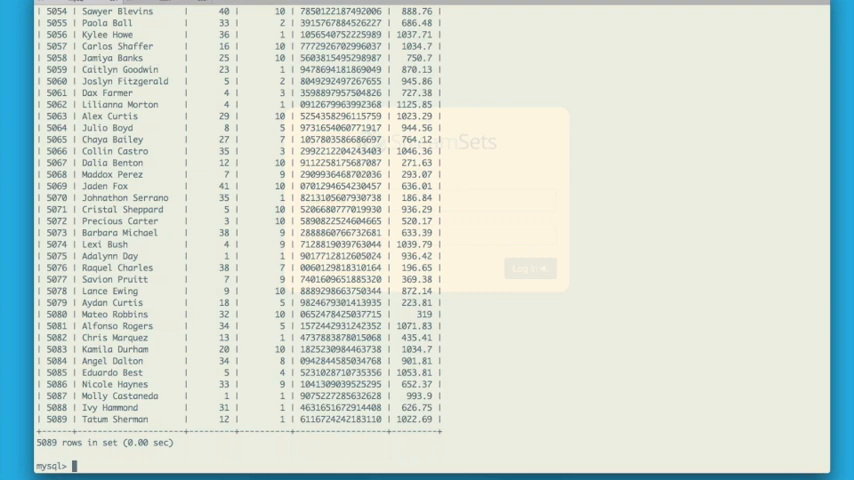
text(SELECT * FROM purchases;)
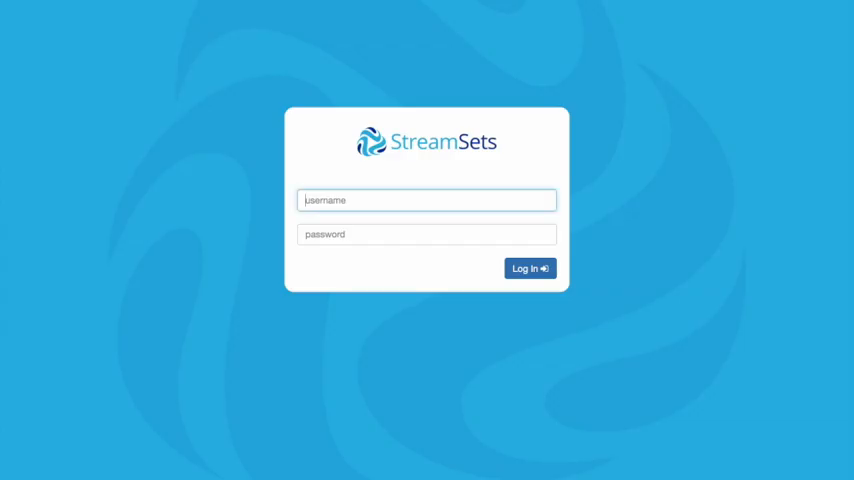
Step: Sign in as admin and create a new empty pipeline titled 'MySQL to Kafka'
text(admin)
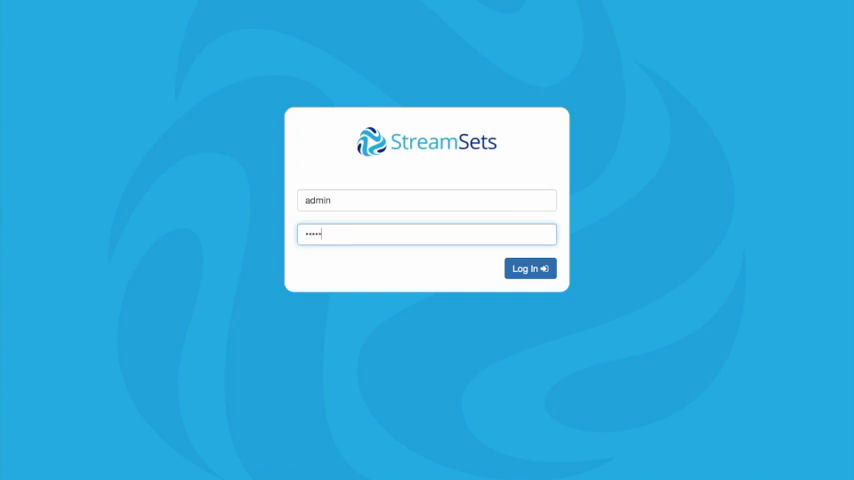
click(530, 268)
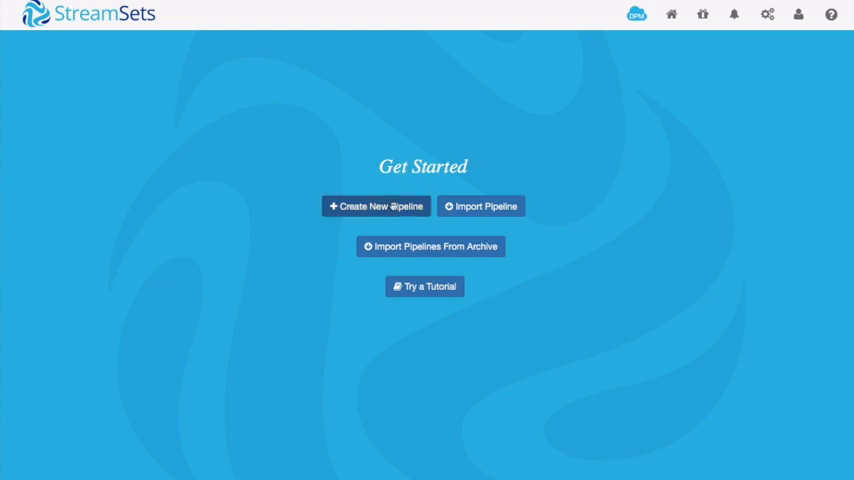
click(376, 206)
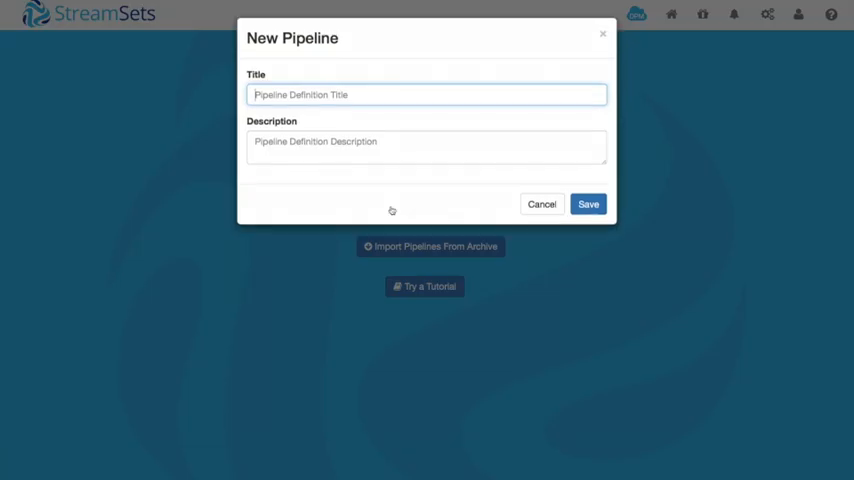
text(MySQL to Kafka)
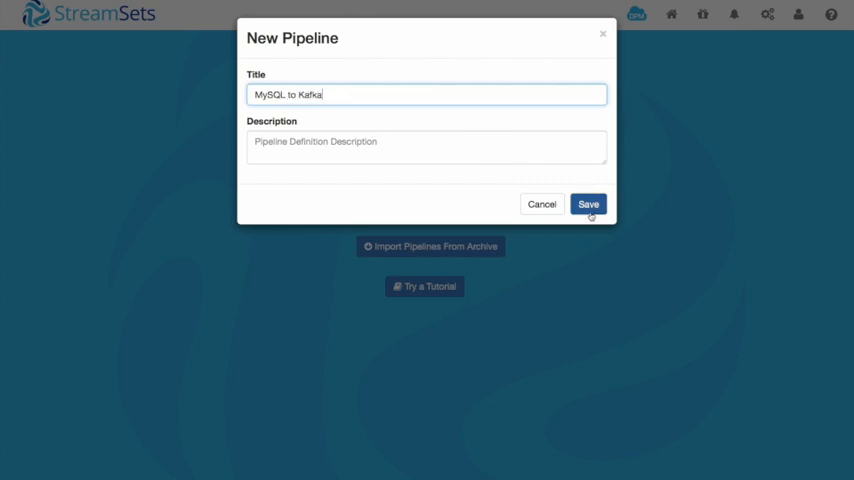
click(588, 204)
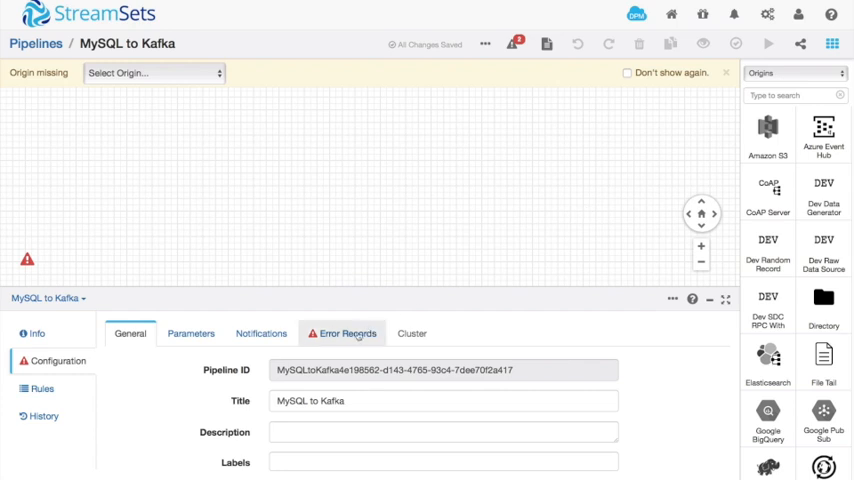
Step: Set error records to Discard and add a JDBC Query Consumer origin to the canvas
click(348, 332)
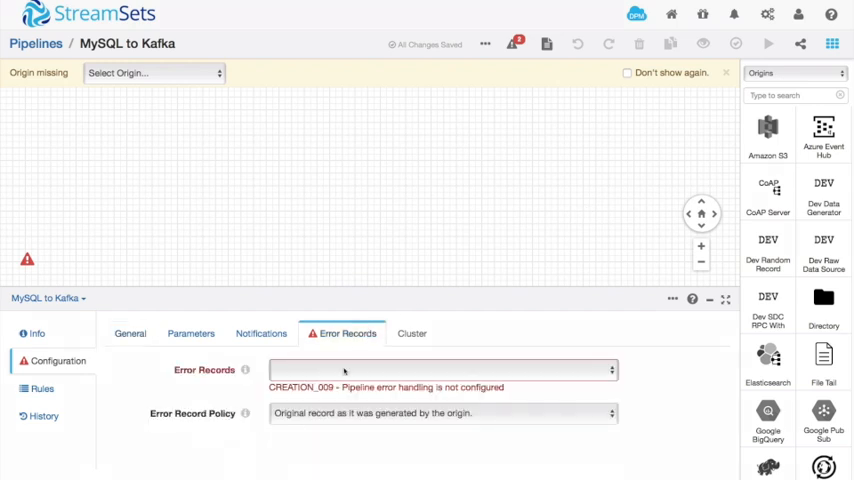
click(440, 370)
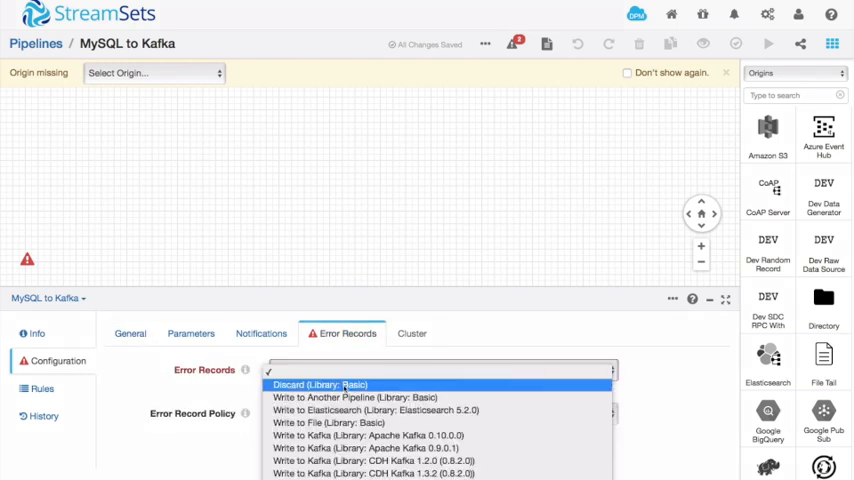
click(320, 384)
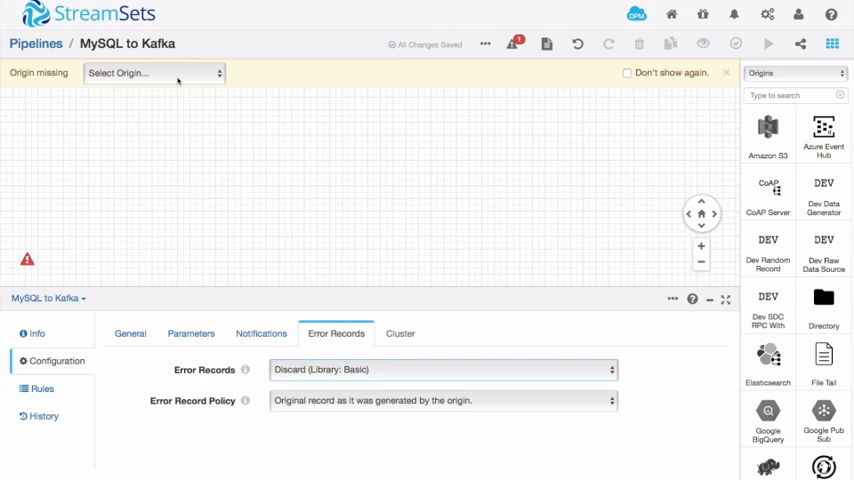
click(152, 72)
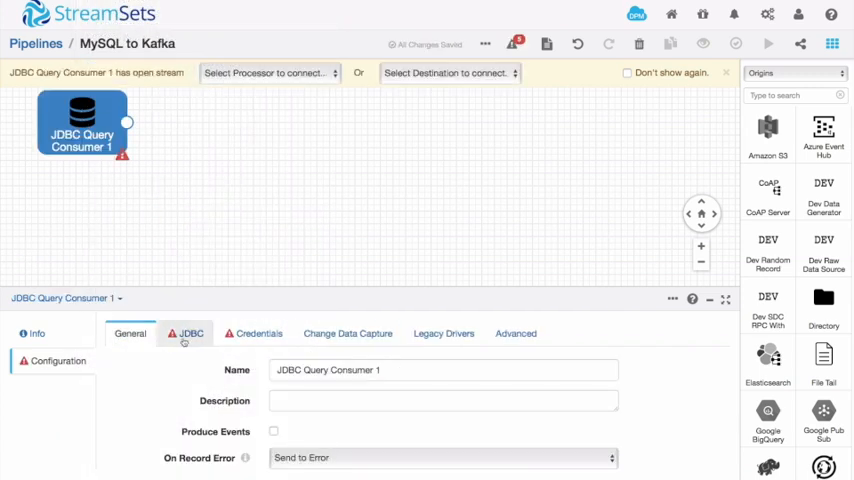
Step: Set the connection string jdbc:mysql://dbhost:3306/demo and username ian with its password
click(190, 332)
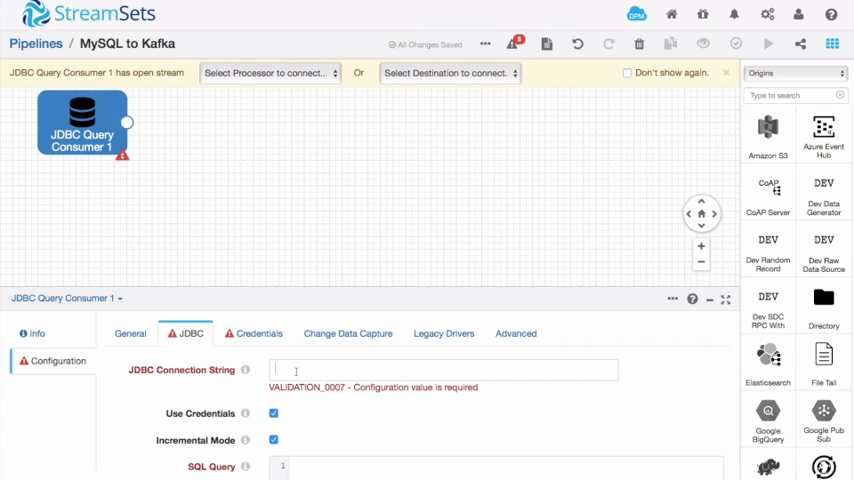
text(jdbc:mysql://dbhost)
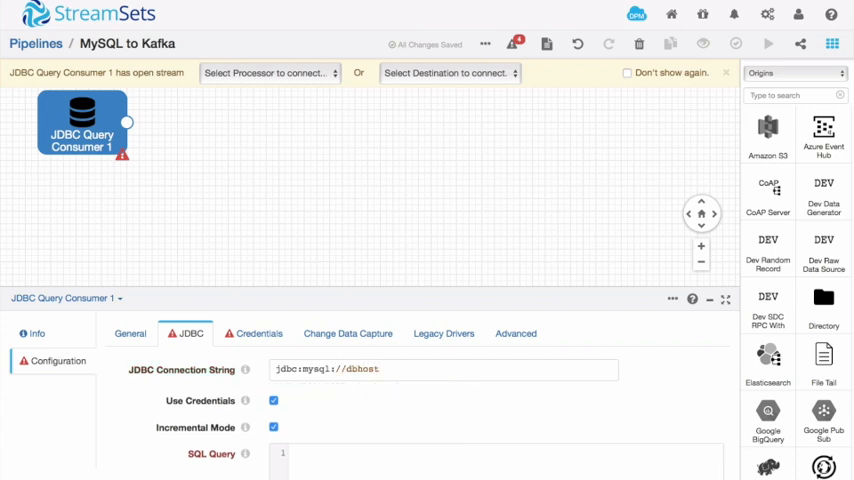
text(:3306/demo)
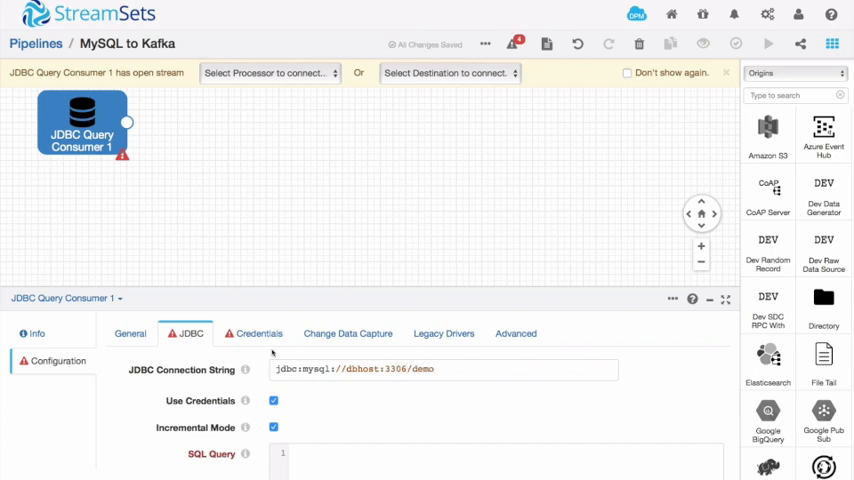
click(260, 332)
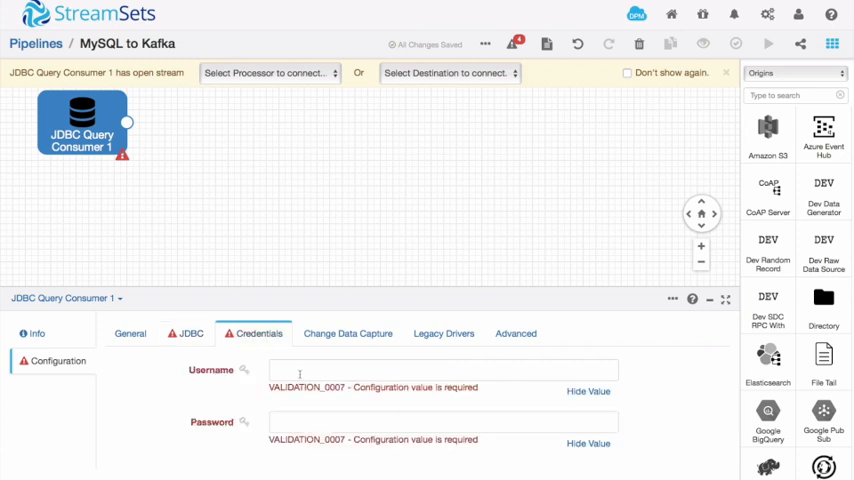
text(ian)
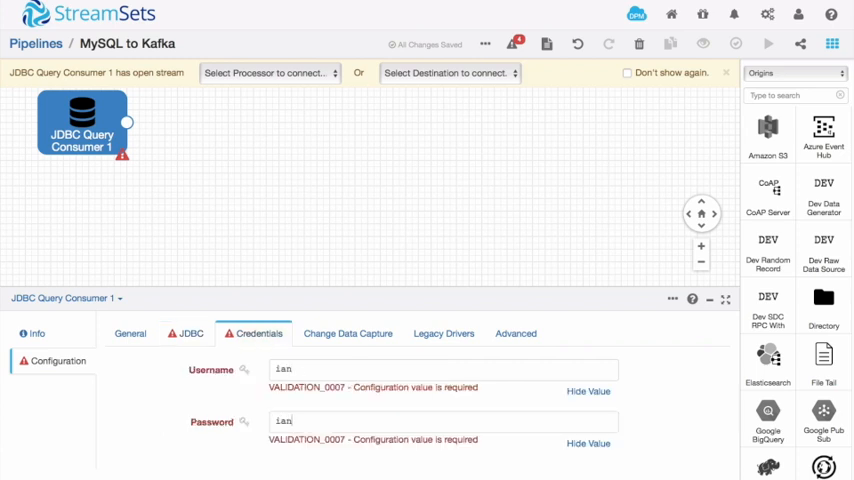
click(192, 332)
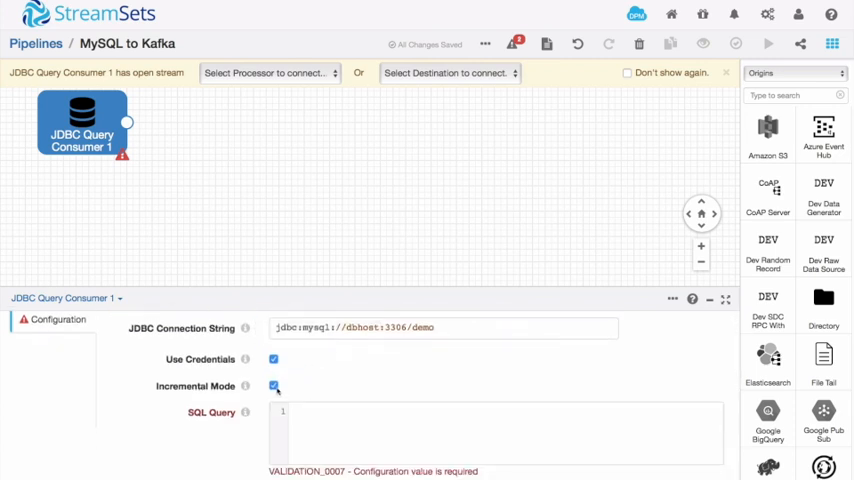
Step: Enter SELECT ... FROM purchases WHERE id > ${OFFSET} ORDER BY id, with initial offset 0
scroll(down, 3)
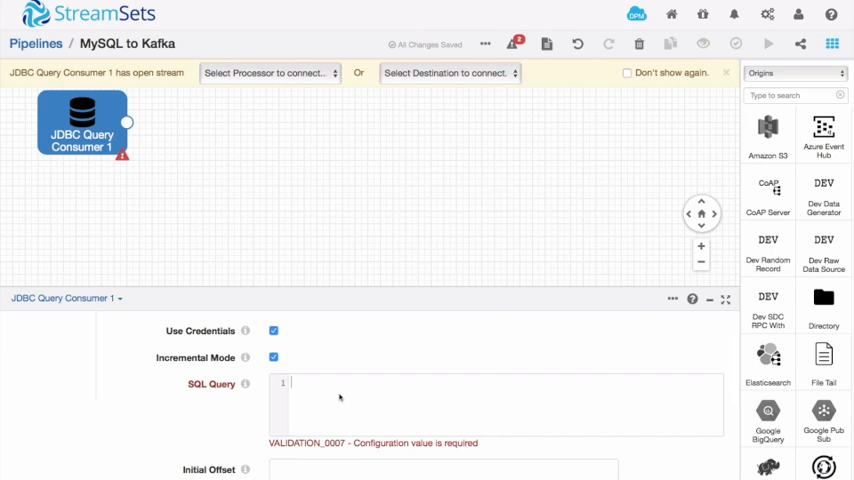
text(SELECT *)
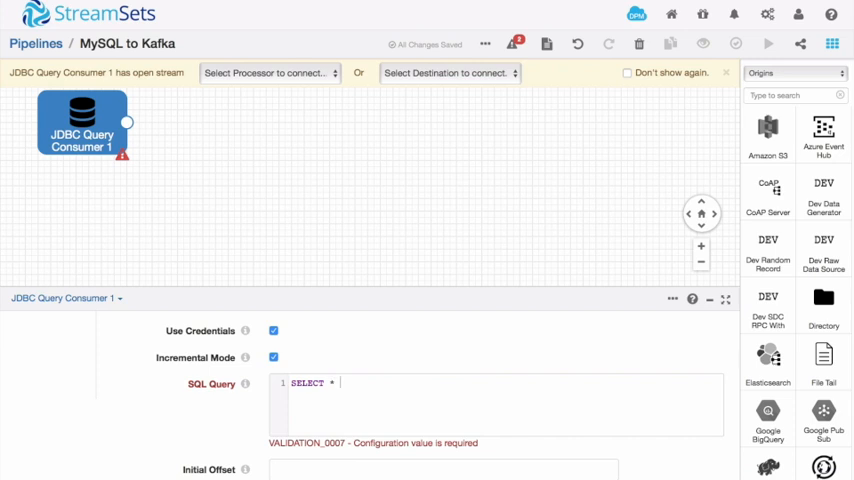
text(FROM purca)
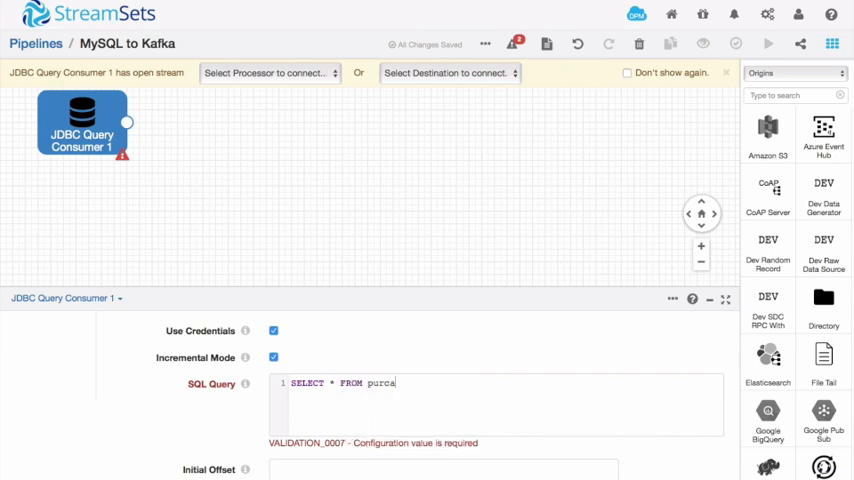
text(hases)
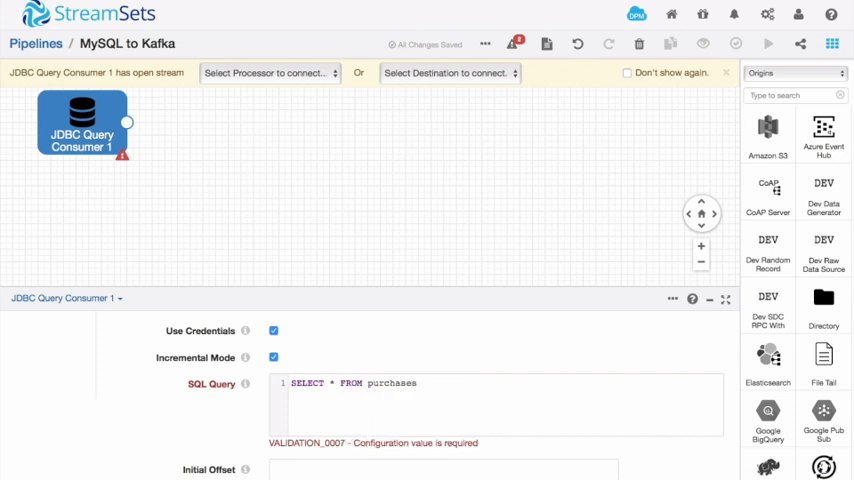
text(WHERE id)
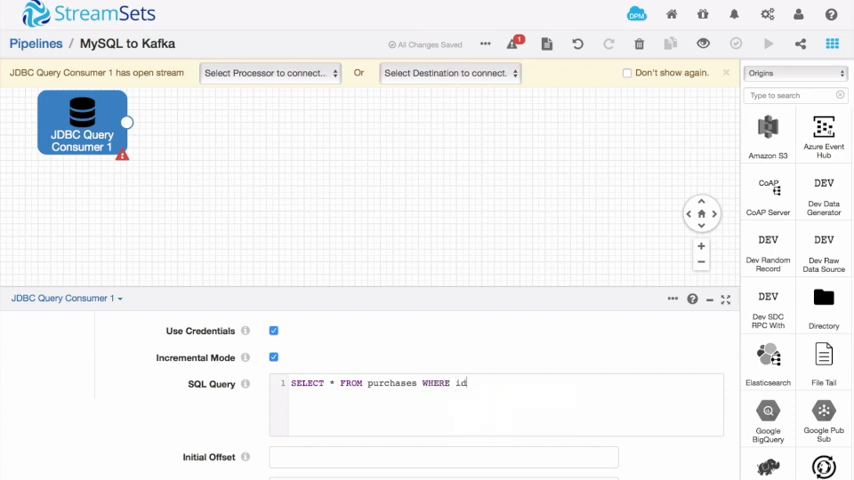
text(> ${)
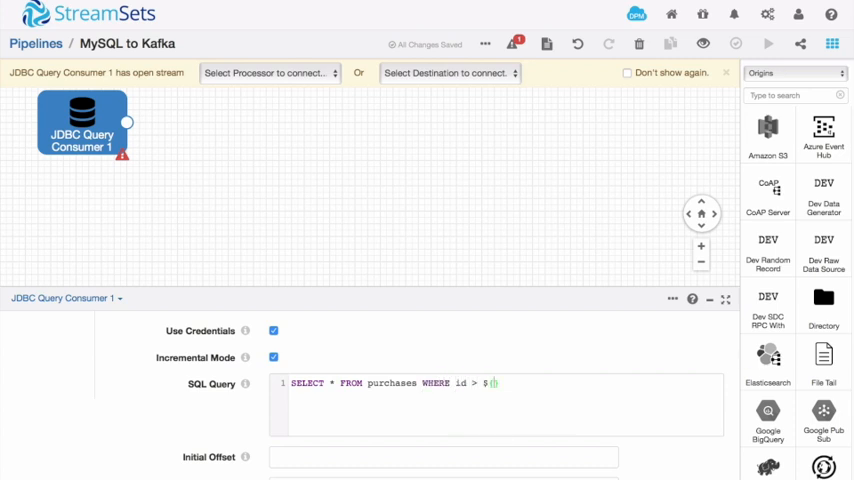
text({OFFSET})
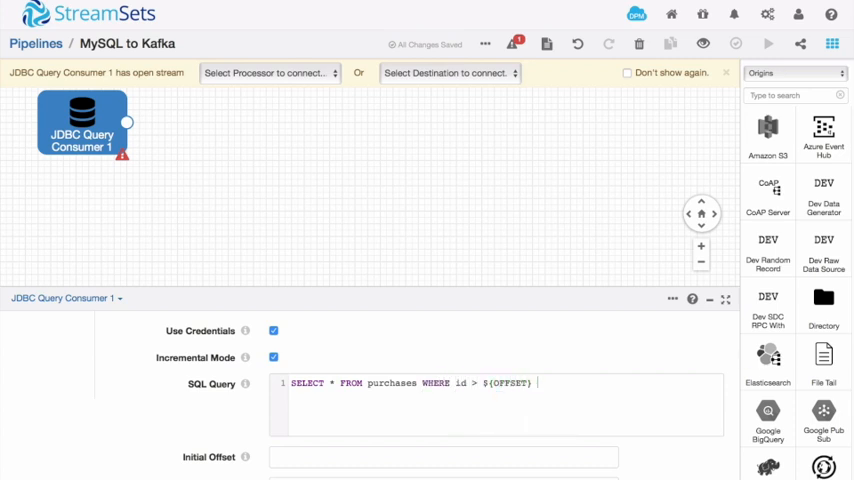
text(ORDER BY id)
click(444, 458)
text(0)
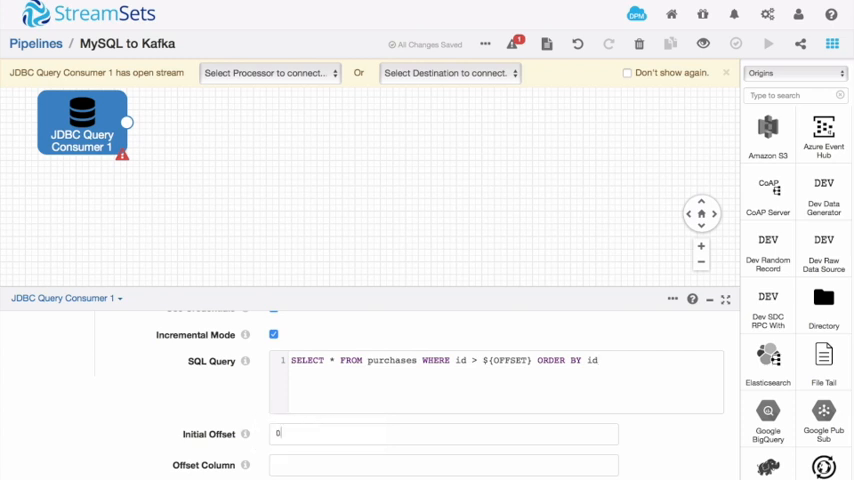
click(292, 464)
text(id)
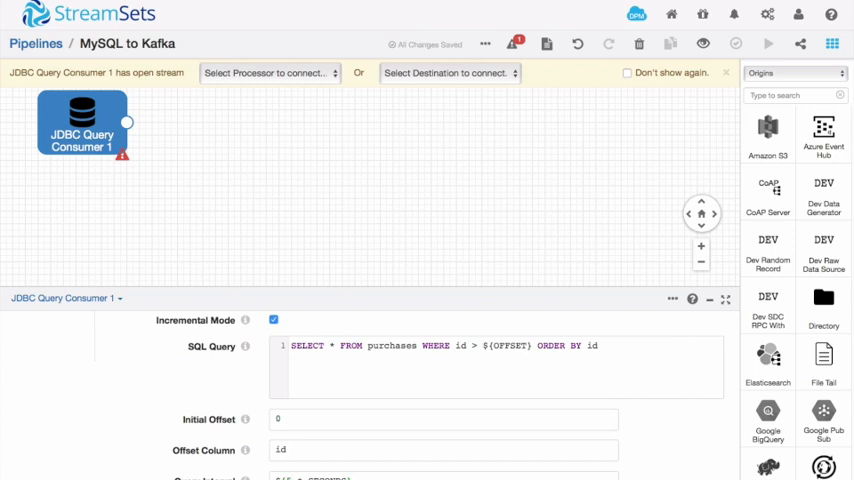
mouse_move(270, 166)
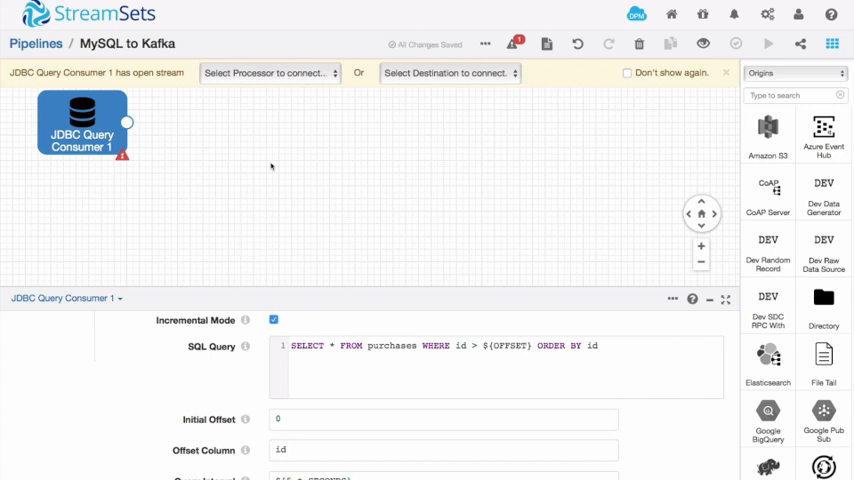
mouse_move(412, 84)
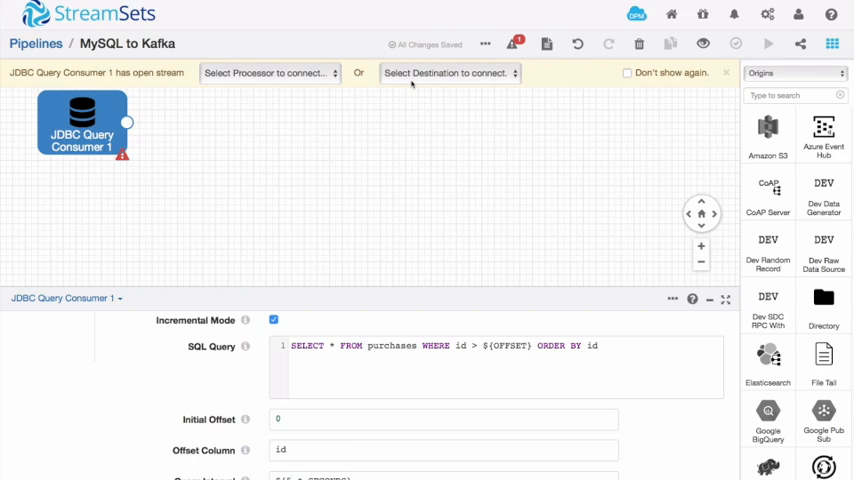
Step: Connect a Trash destination and preview the purchase records arriving at it, expanding the first record
click(450, 72)
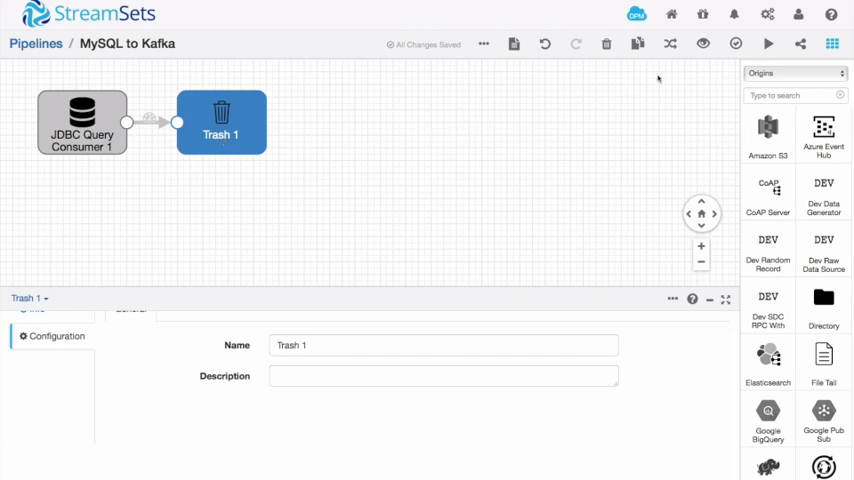
mouse_move(736, 44)
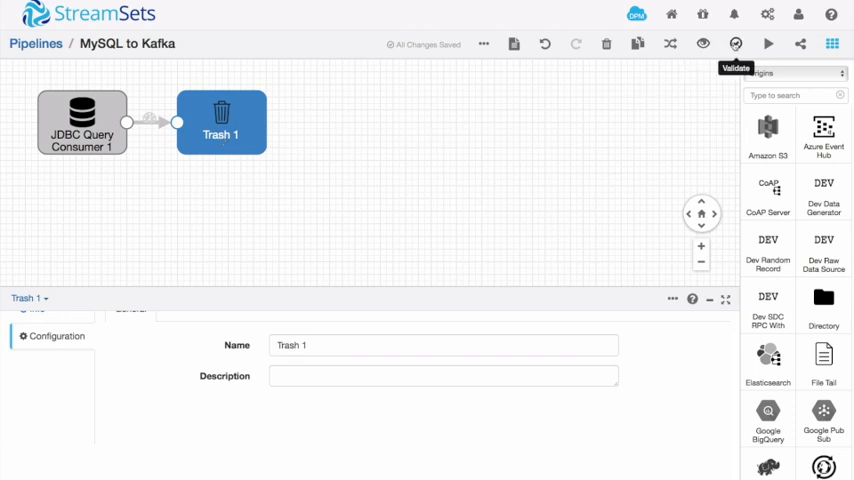
click(736, 44)
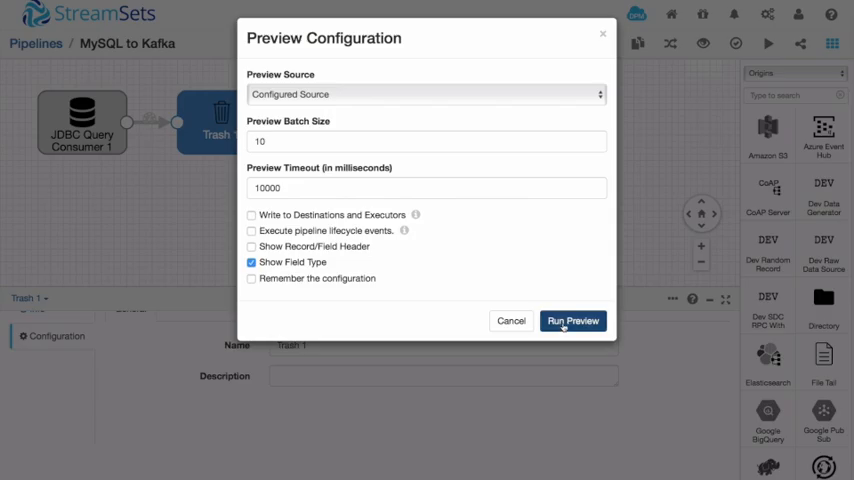
click(572, 320)
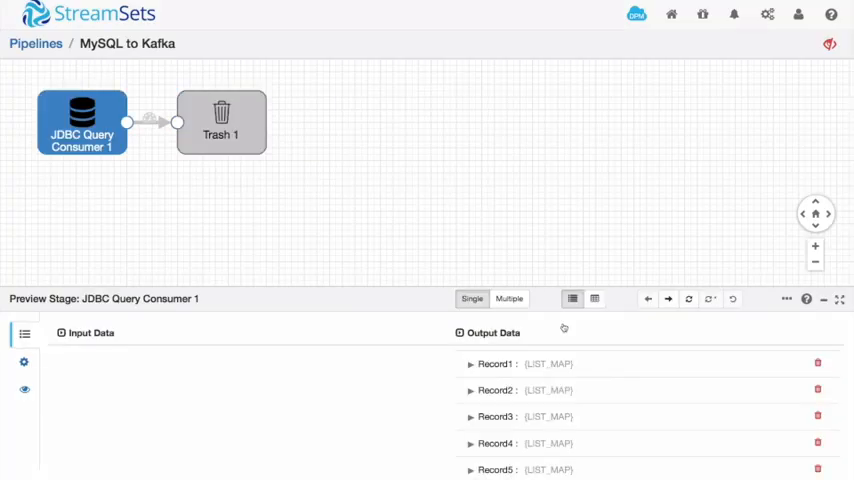
click(220, 120)
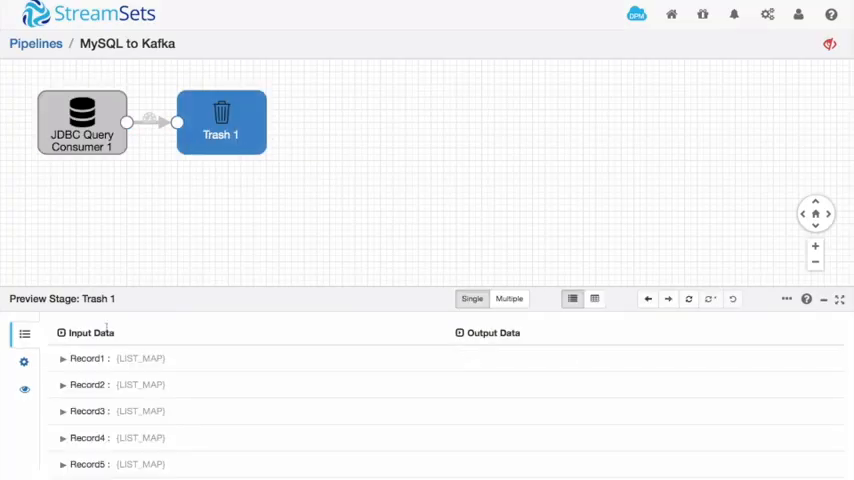
click(64, 358)
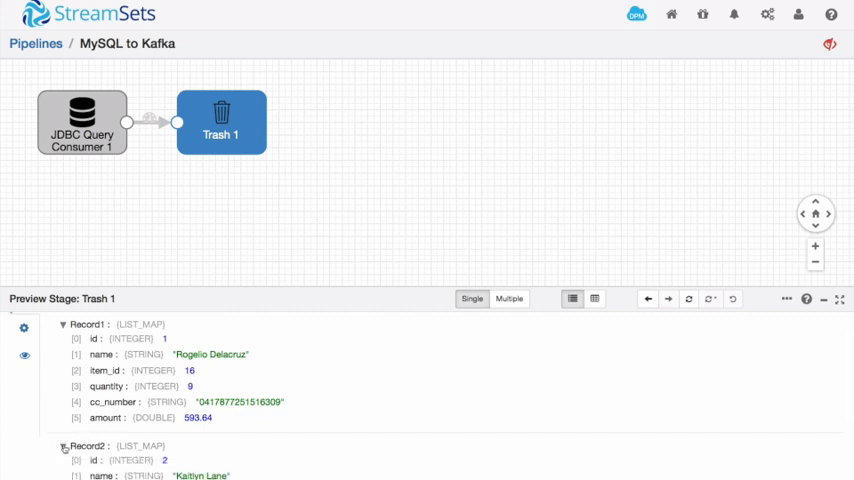
scroll(down, 3)
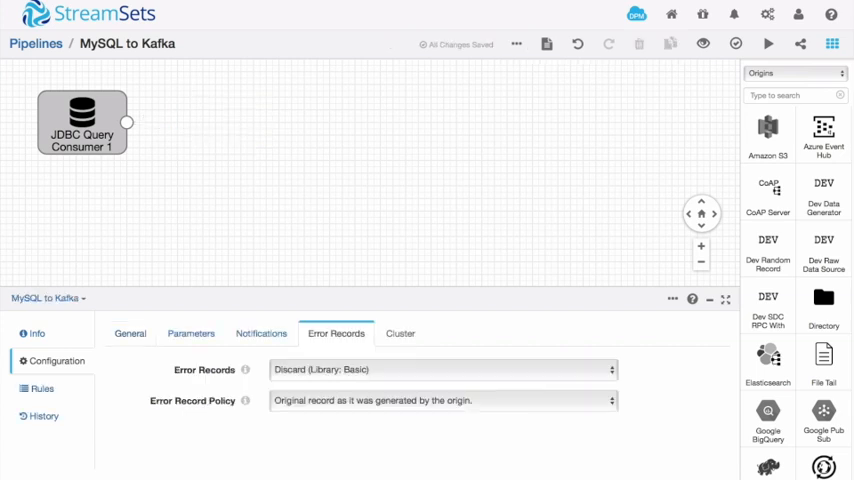
Step: Attach a Kafka Producer destination to the consumer with broker URI broker1:9092
click(82, 122)
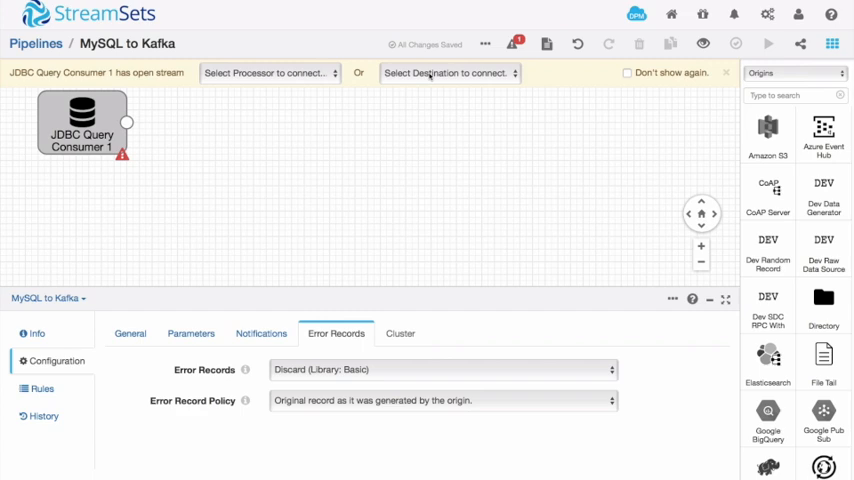
click(444, 72)
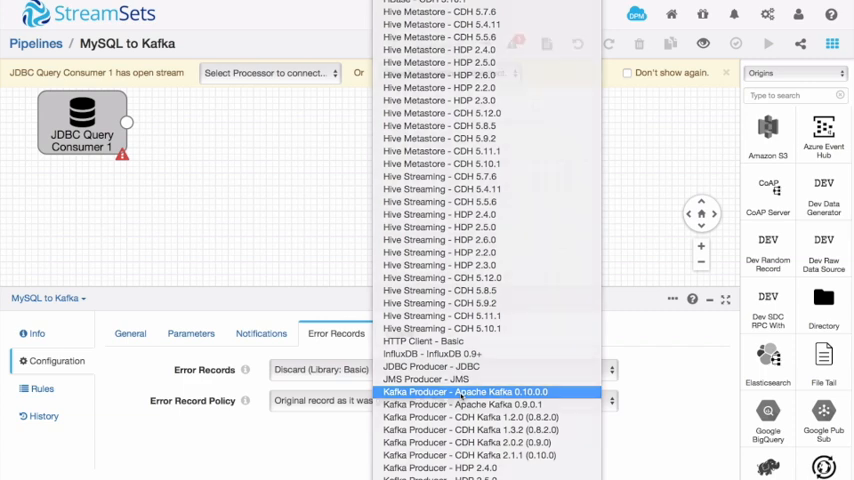
click(468, 392)
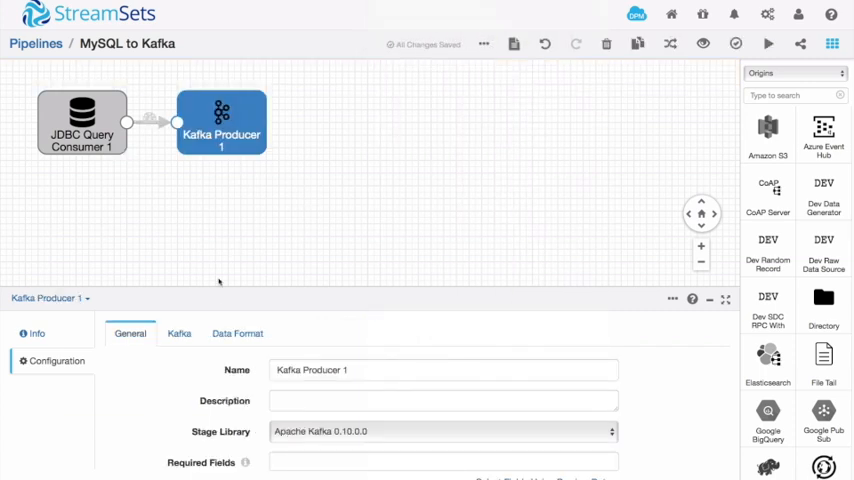
click(180, 332)
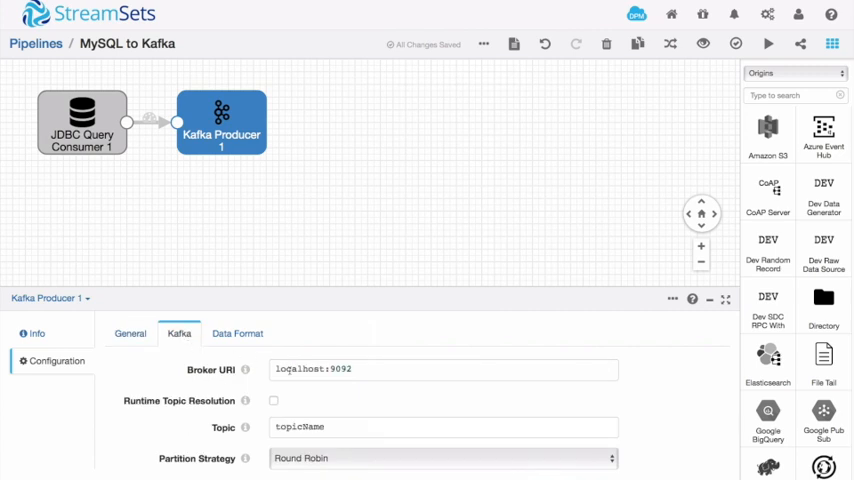
double_click(300, 368)
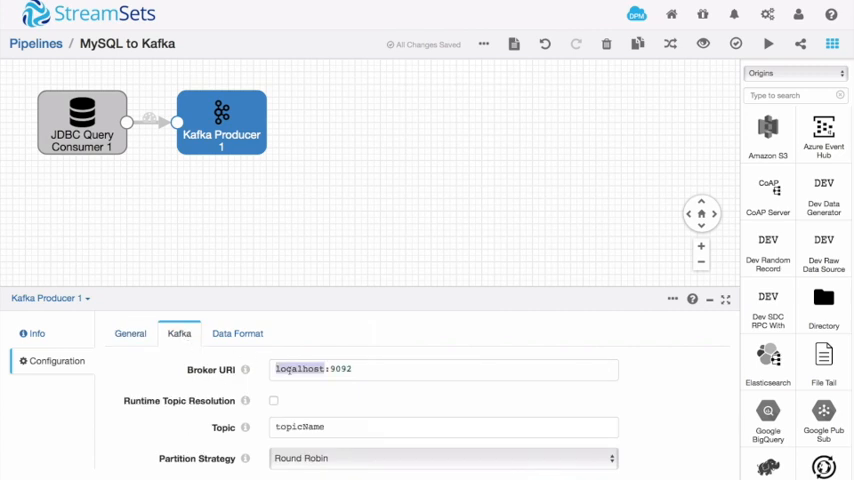
text(broker1:9092)
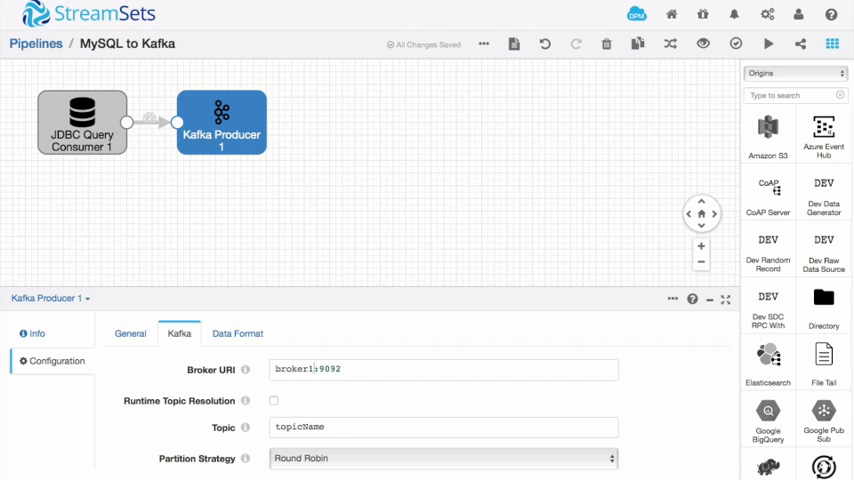
Step: Set the Kafka topic to purchases, the data format to JSON, and validate the pipeline
double_click(298, 426)
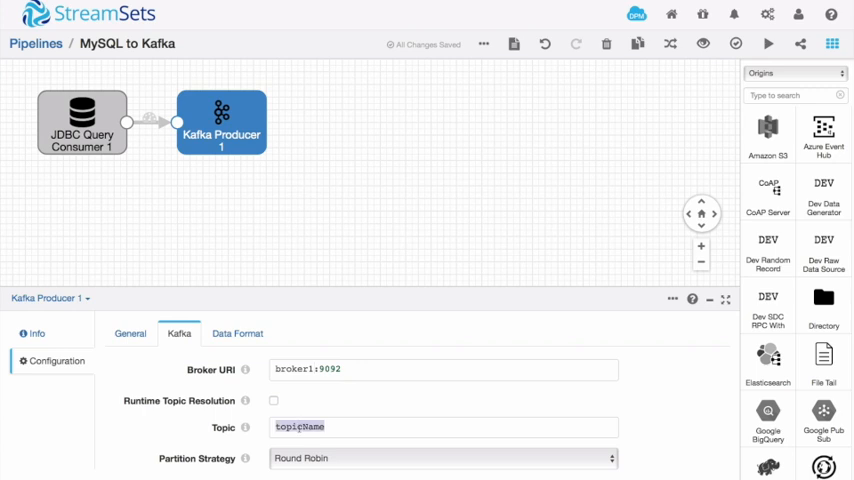
text(purc)
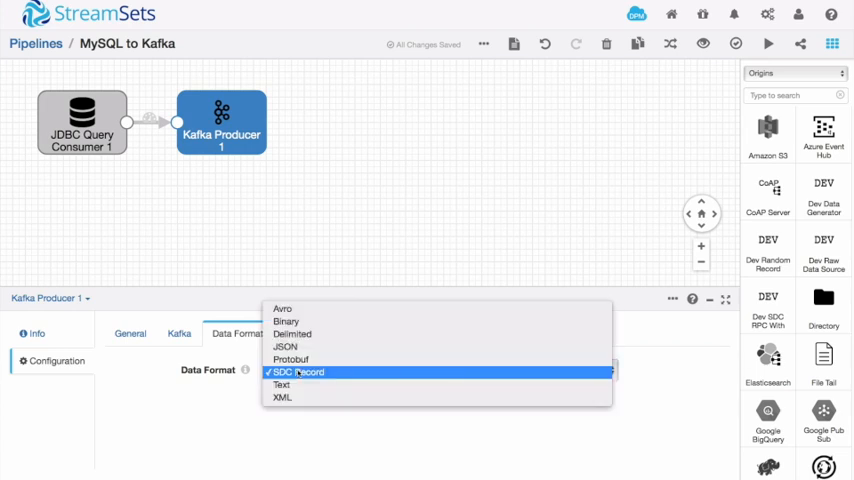
mouse_move(284, 346)
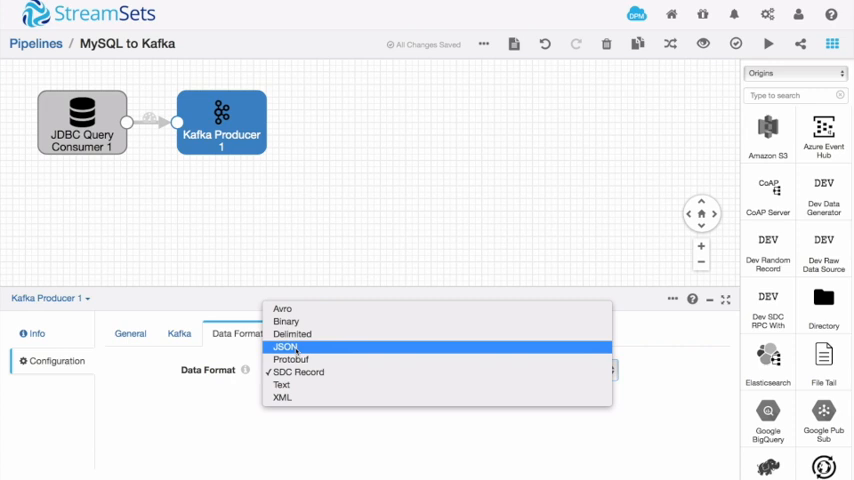
click(284, 346)
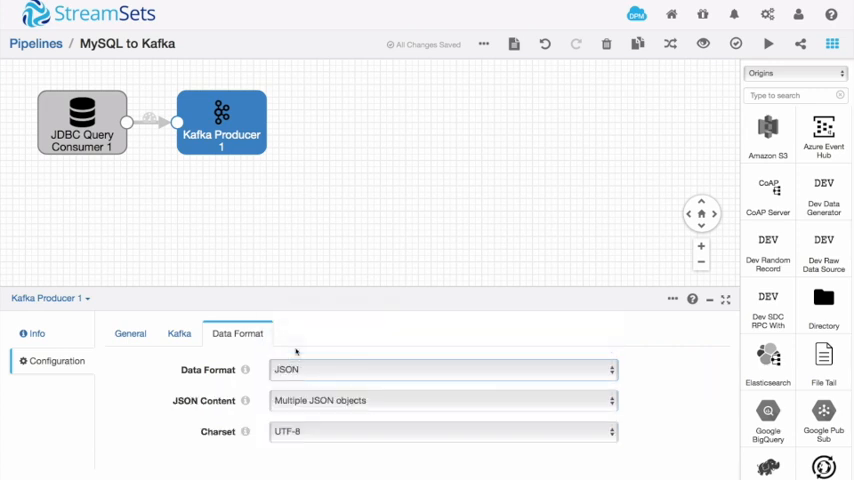
mouse_move(652, 104)
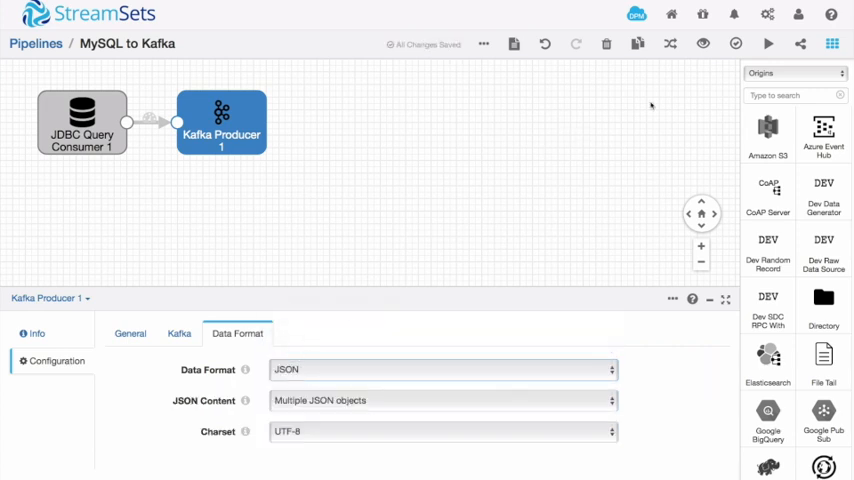
click(736, 44)
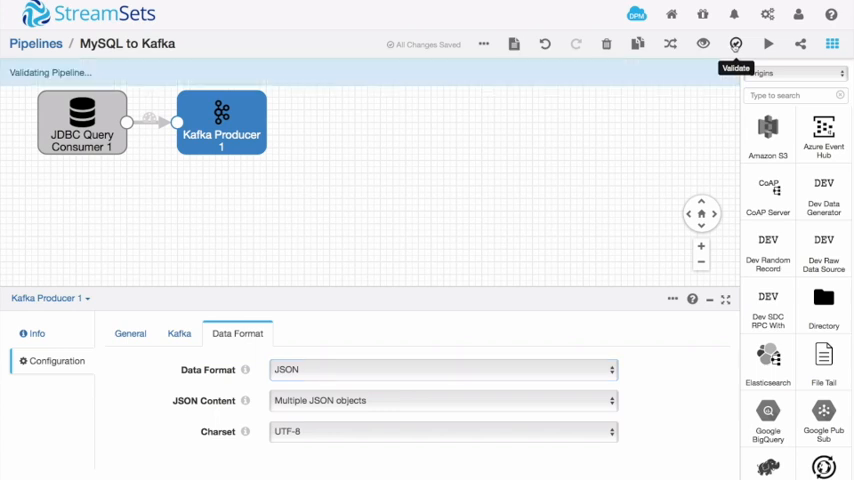
Step: Start the MySQL to Kafka pipeline so purchase records flow out as JSON messages
click(736, 44)
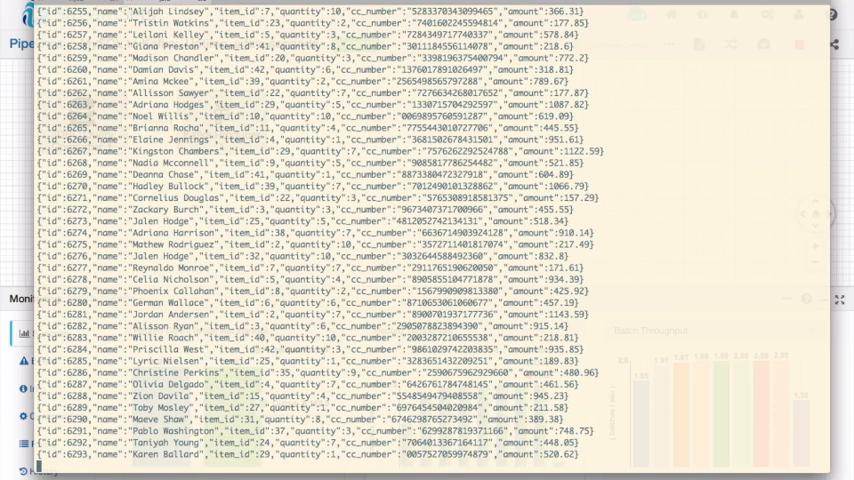
Step: Scroll through the kafka-console-consumer output of incoming JSON purchase messages
scroll(down, 3)
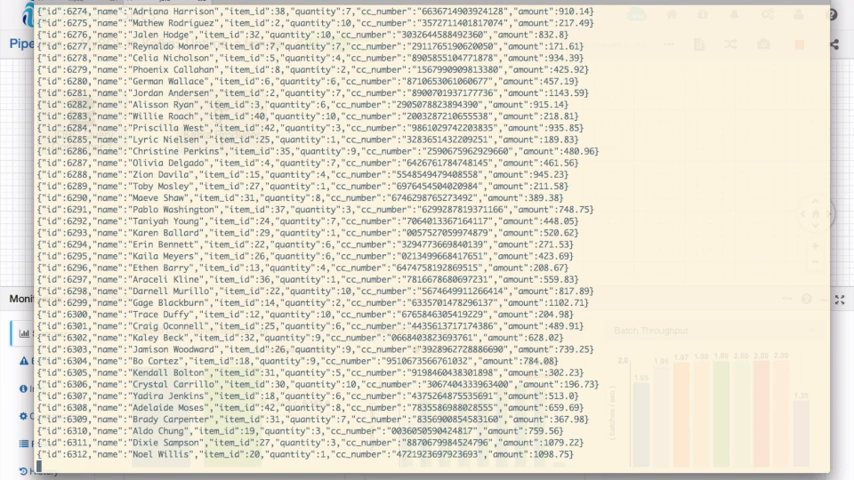
scroll(down, 3)
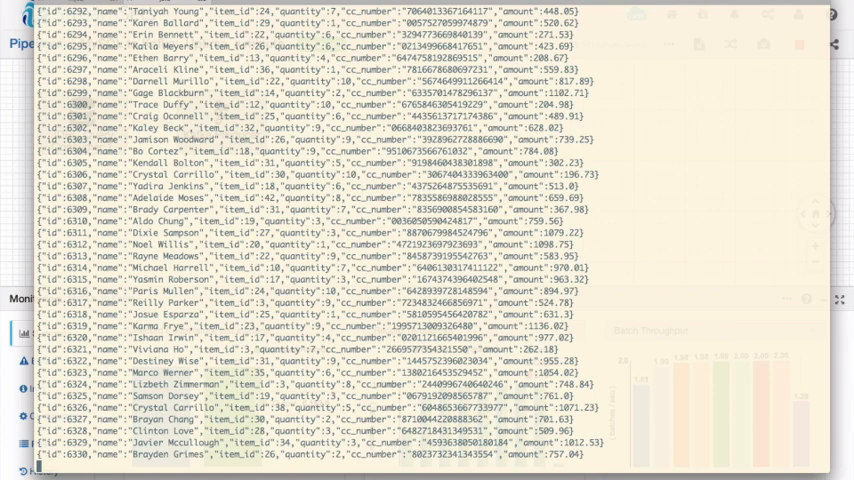
scroll(down, 3)
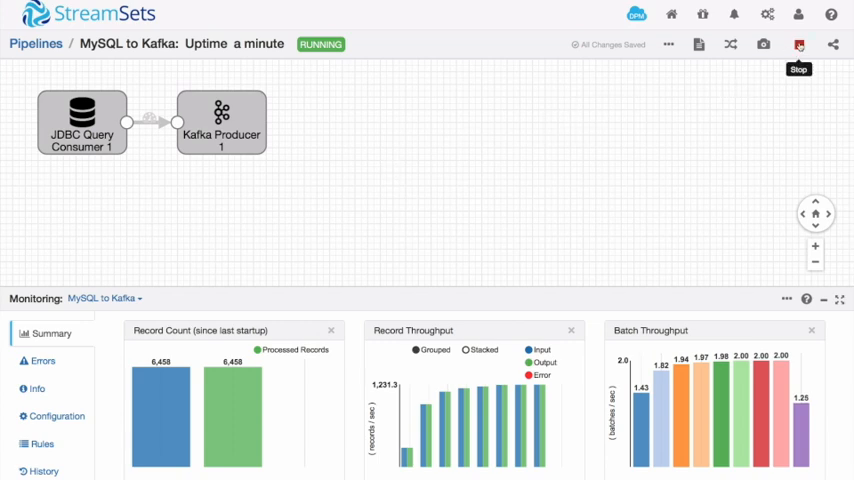
Step: Stop the pipeline and insert a Field Masker on the stream between consumer and producer
click(800, 44)
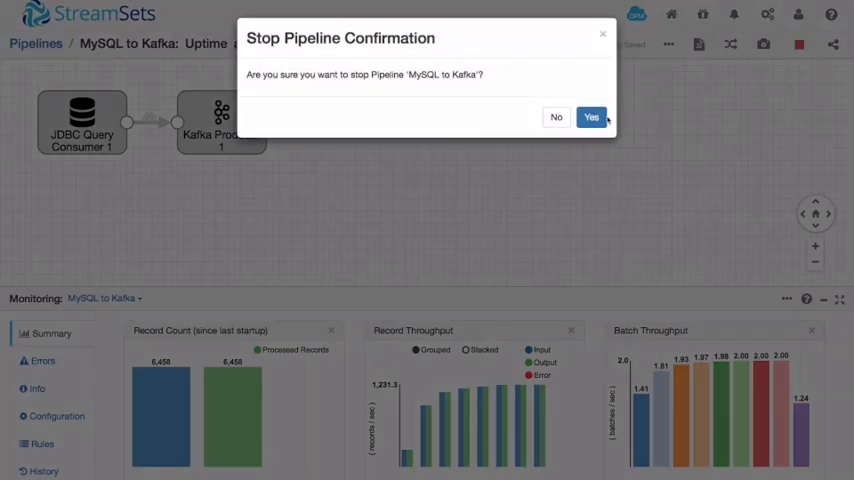
click(592, 116)
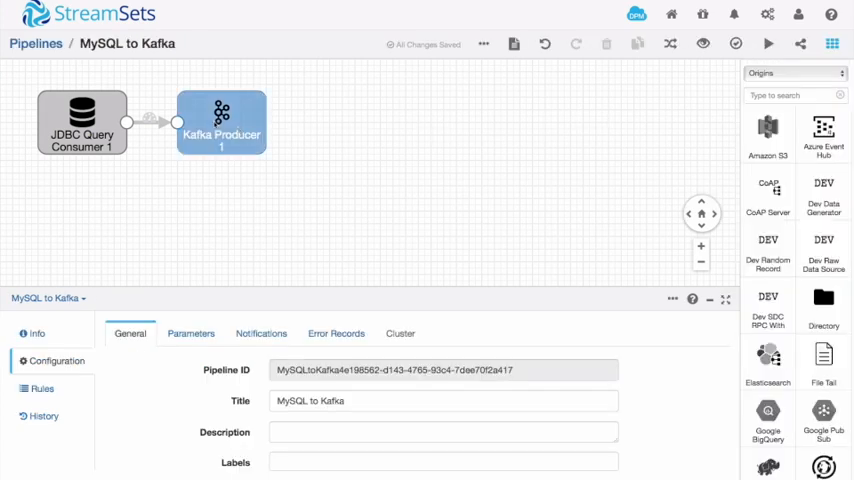
click(218, 120)
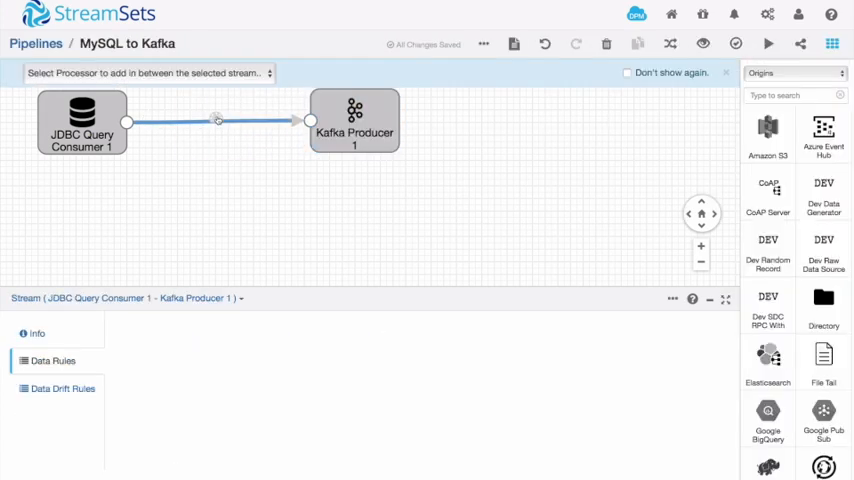
click(148, 72)
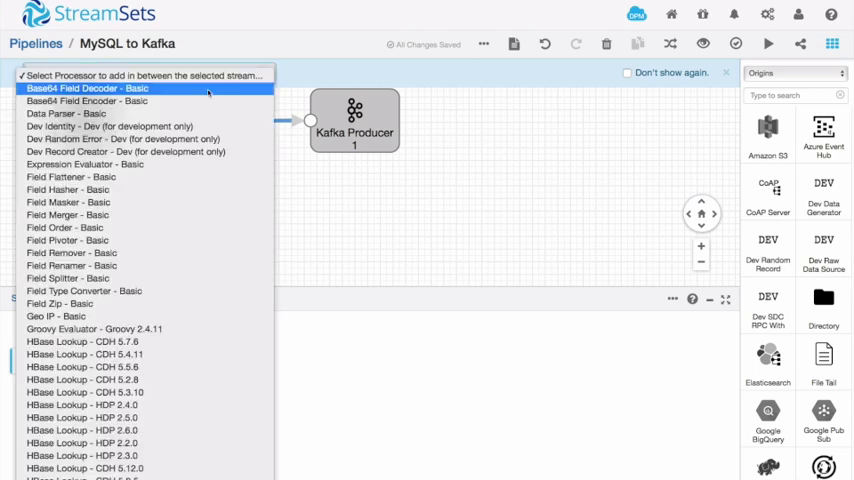
click(68, 202)
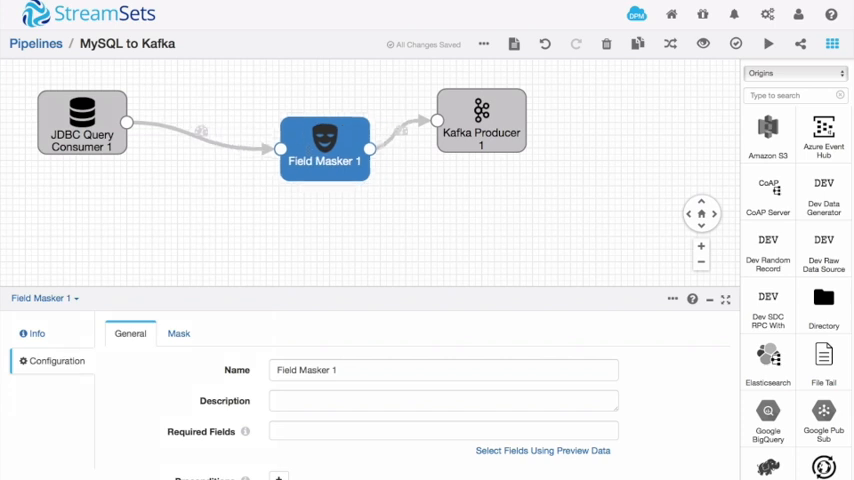
drag(324, 148, 304, 132)
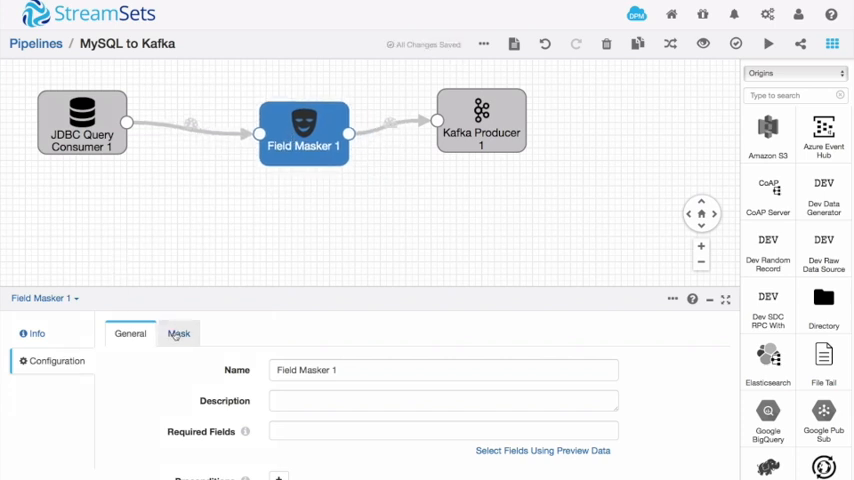
Step: Mask /cc_number with a Fixed length mask and restart the pipeline
click(180, 332)
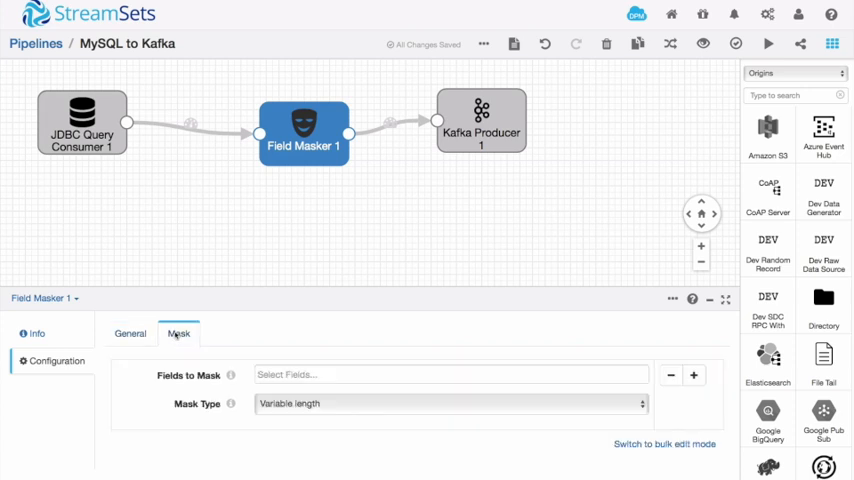
click(450, 374)
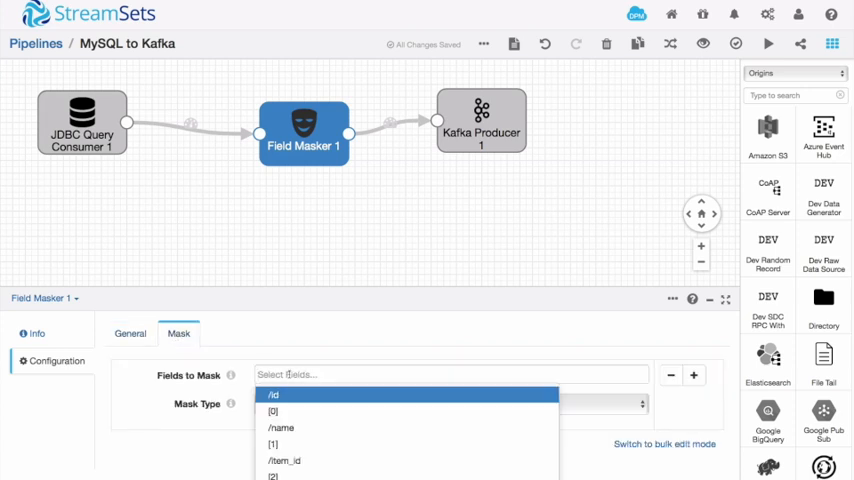
text(/)
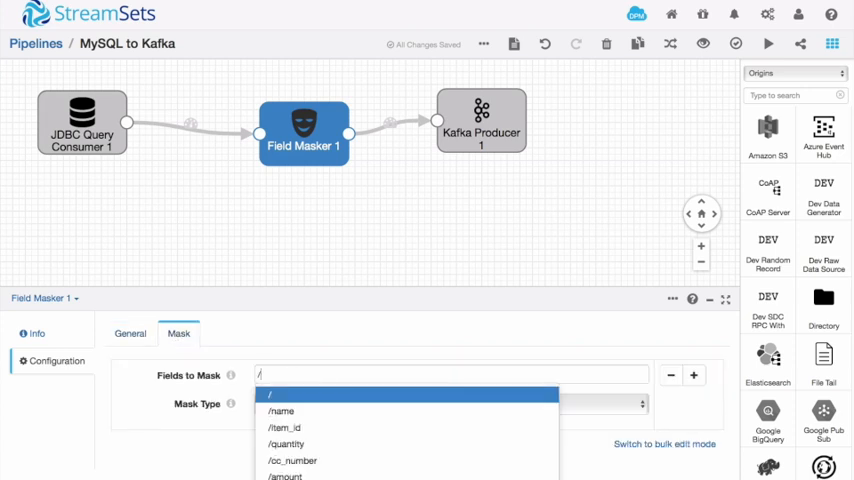
text(cc_number)
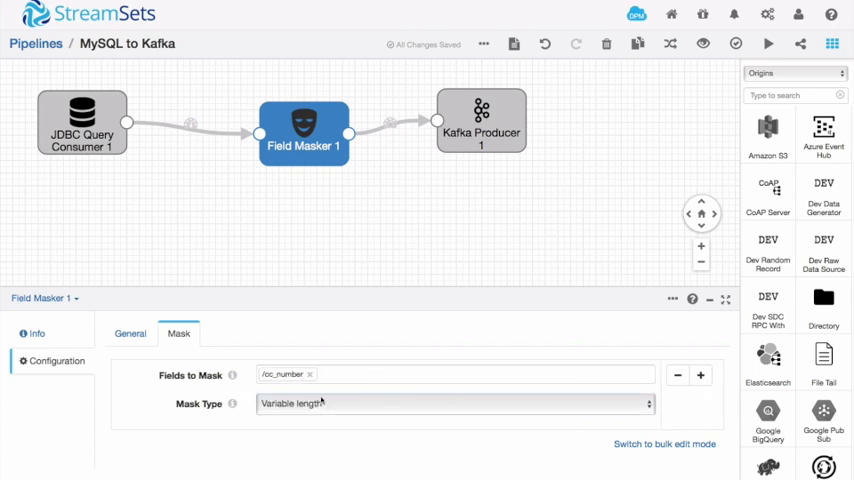
click(454, 404)
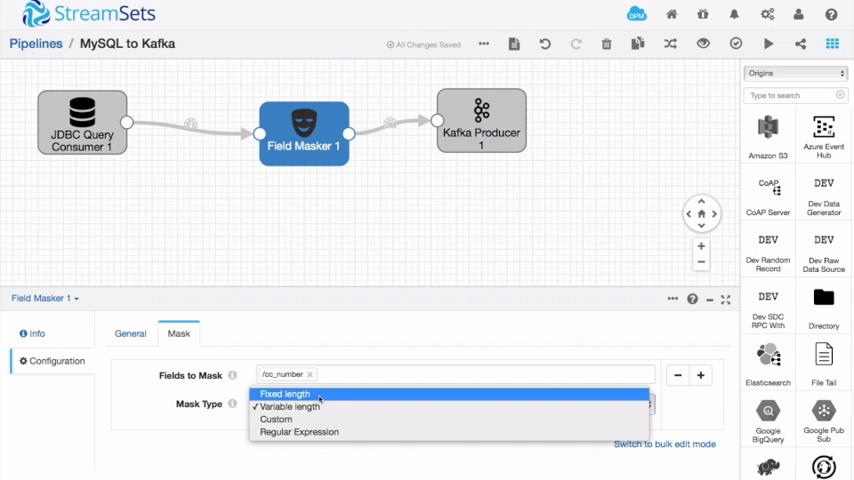
click(284, 392)
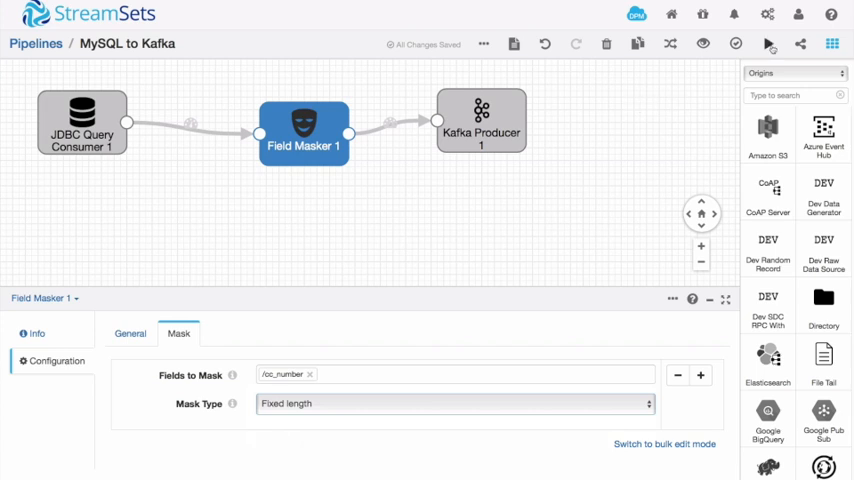
click(766, 44)
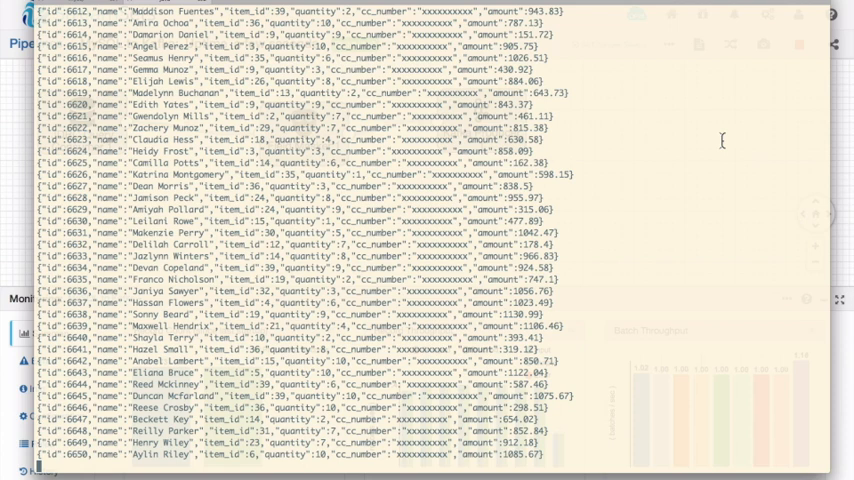
Step: Scroll through the consumed Kafka JSON records confirming every cc_number is masked with x characters
scroll(down, 3)
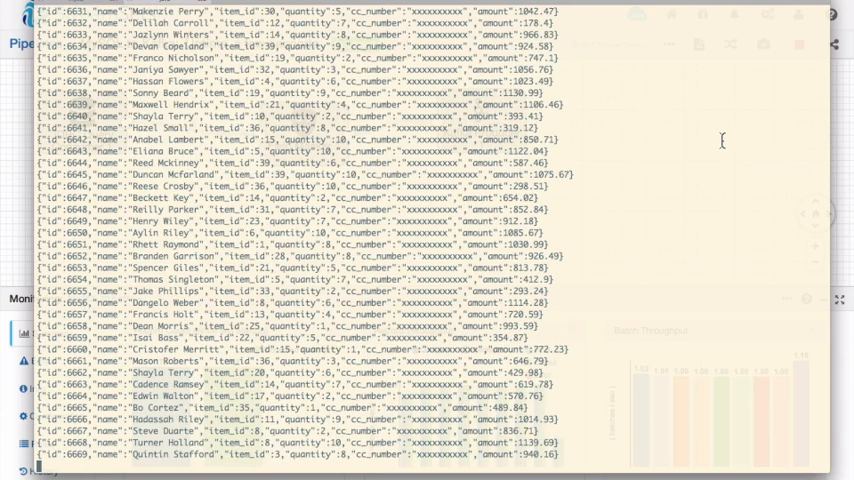
scroll(down, 3)
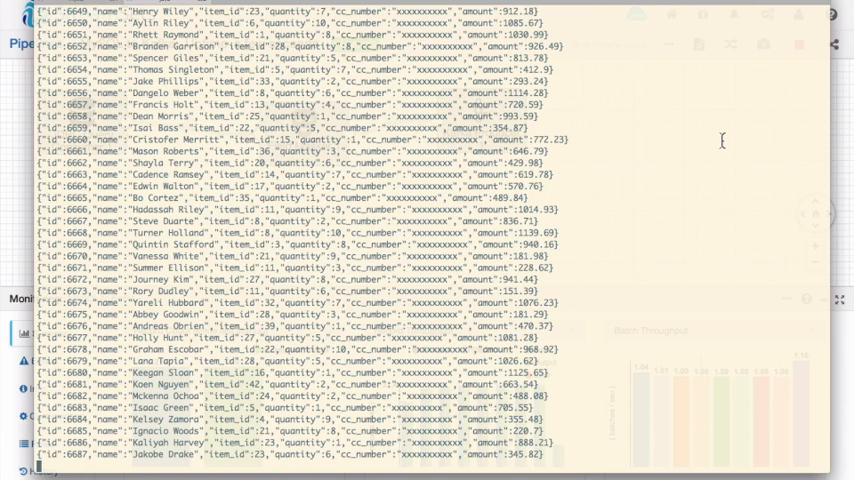
scroll(down, 3)
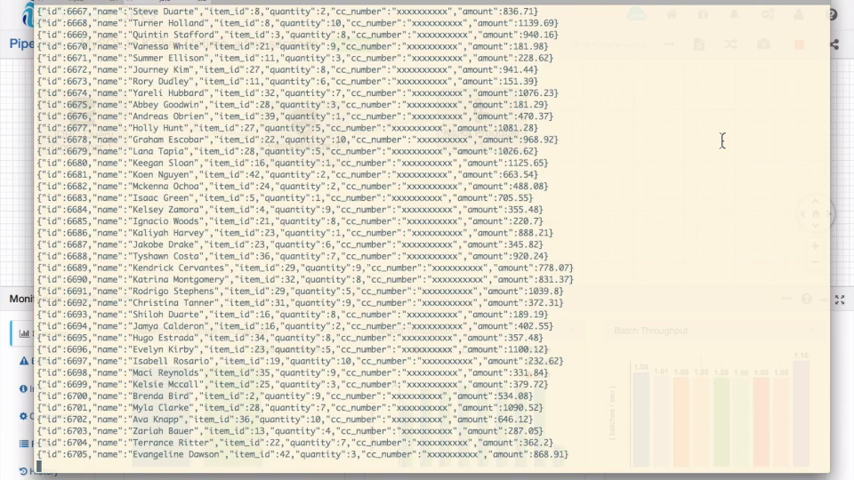
scroll(down, 3)
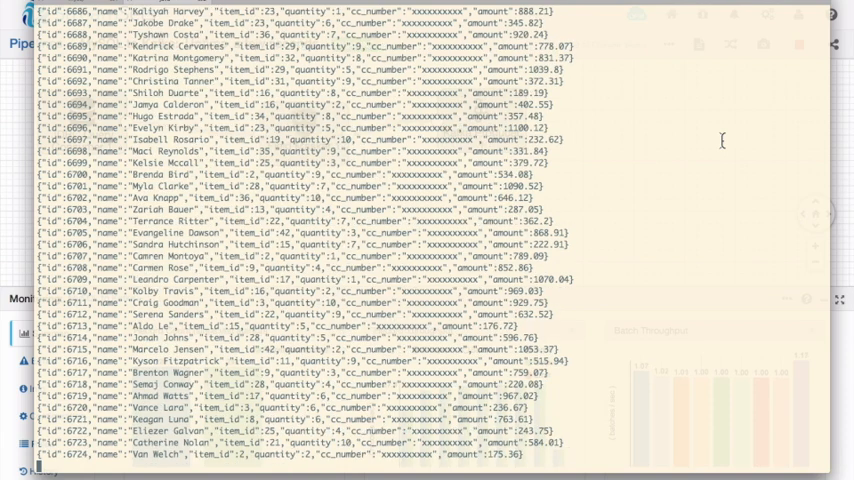
scroll(down, 3)
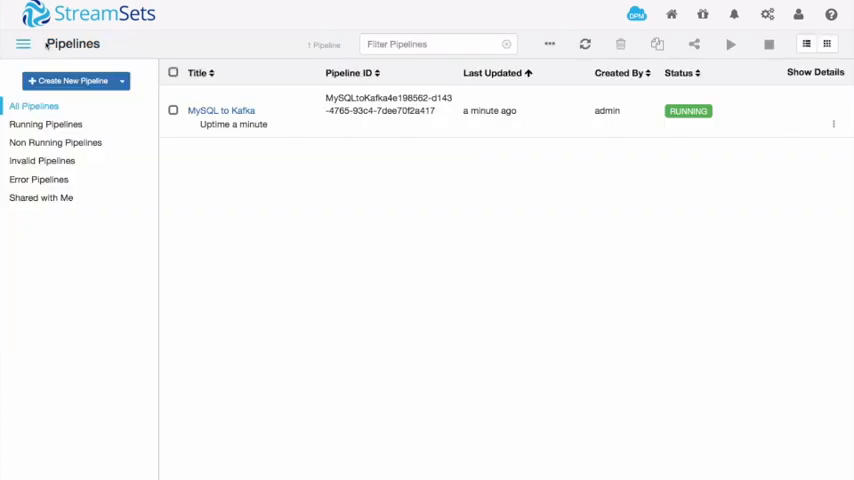
Step: Create and save a new pipeline titled 'Kafka plus enrichment to local filesystem'
click(68, 80)
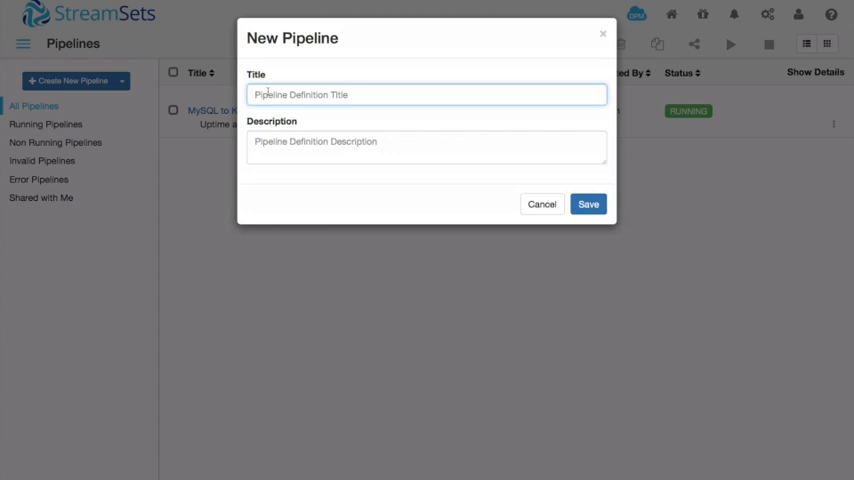
text(Kafka plus enrichment to)
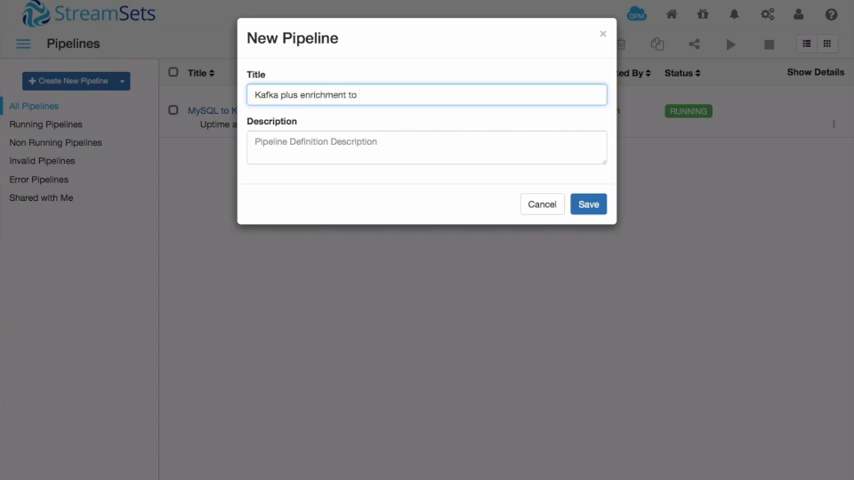
text(local filesystem)
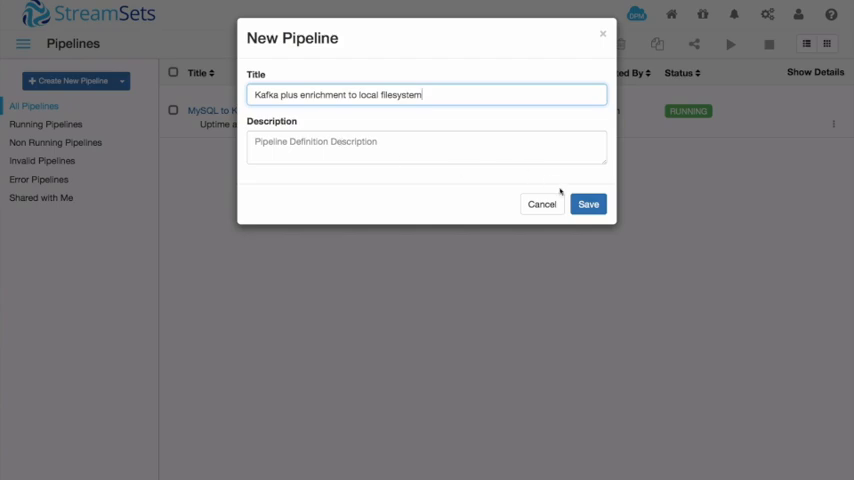
click(588, 204)
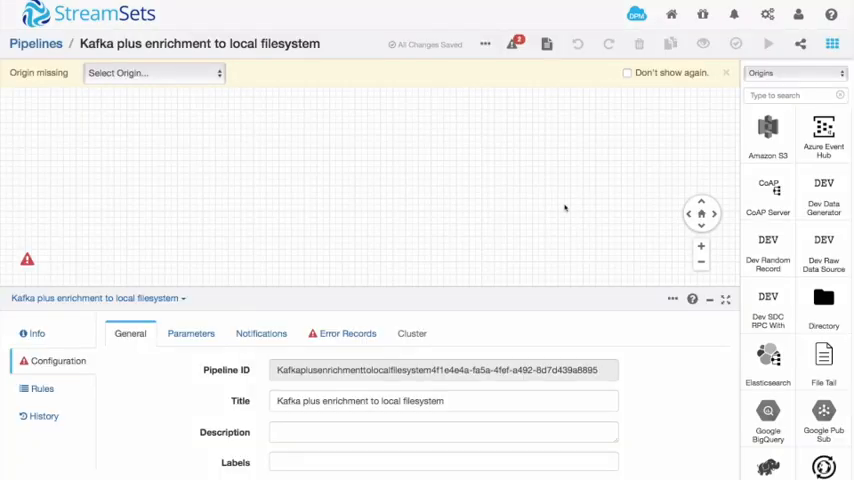
Step: Set the pipeline's Error Records handling to Discard
click(348, 332)
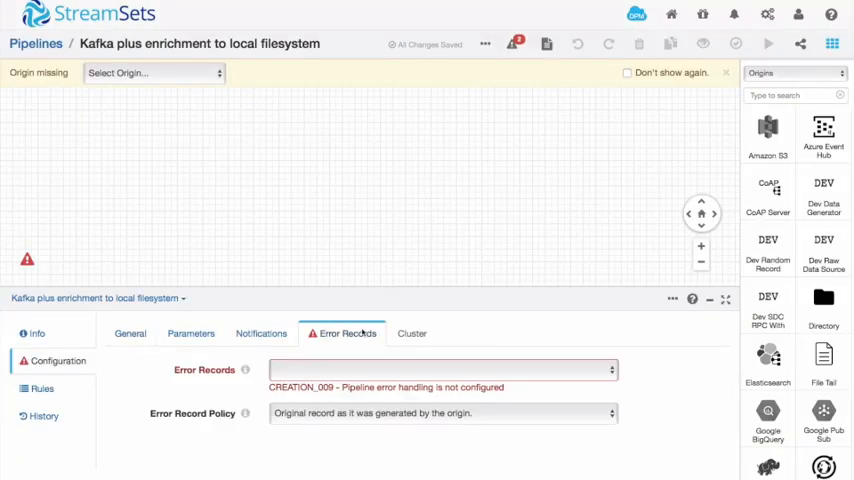
click(440, 368)
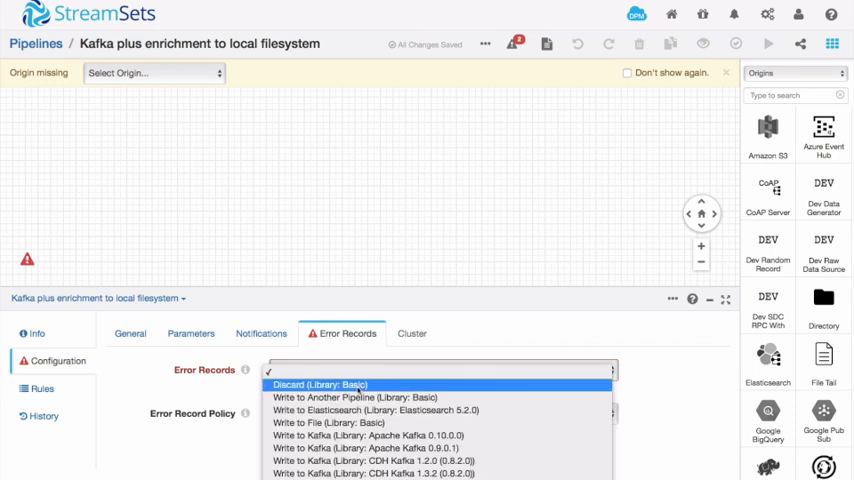
click(320, 384)
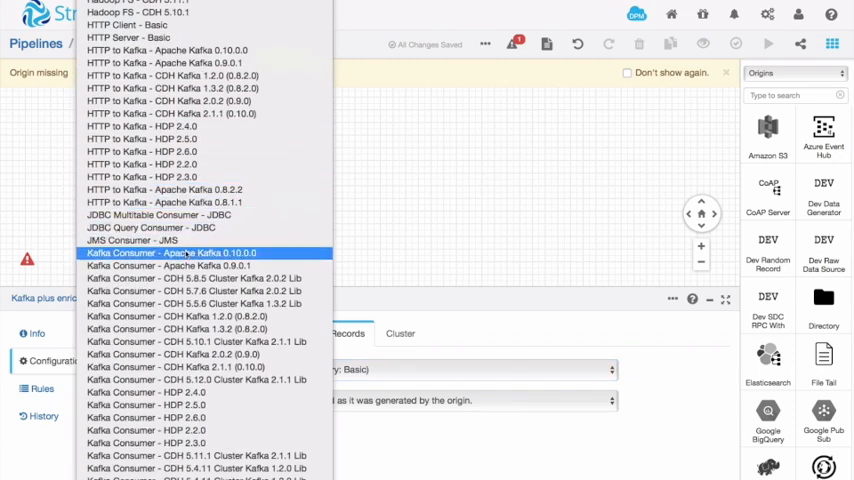
Step: Add a Kafka Consumer origin on ZooKeeper host zk1 reading topic 'purchases'
click(170, 252)
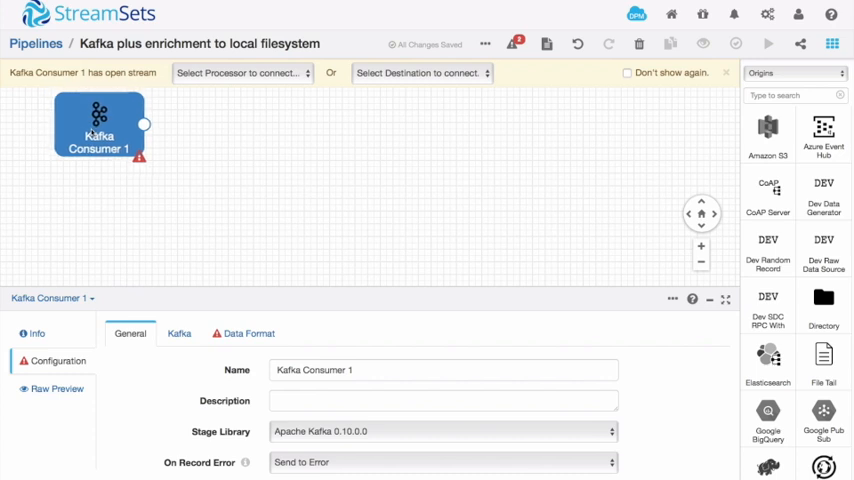
click(180, 332)
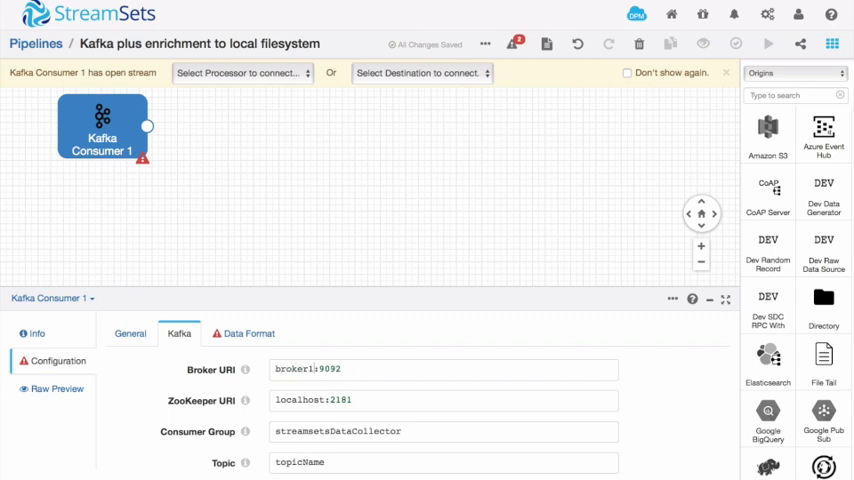
double_click(298, 400)
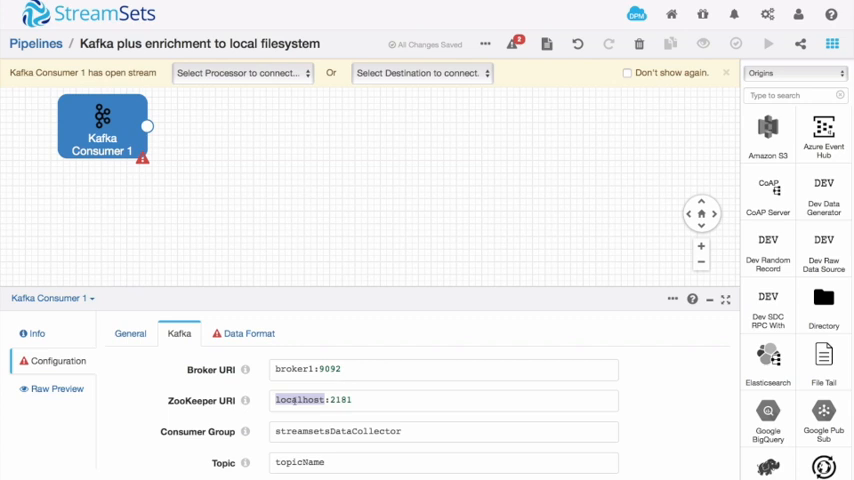
text(zk1:2181)
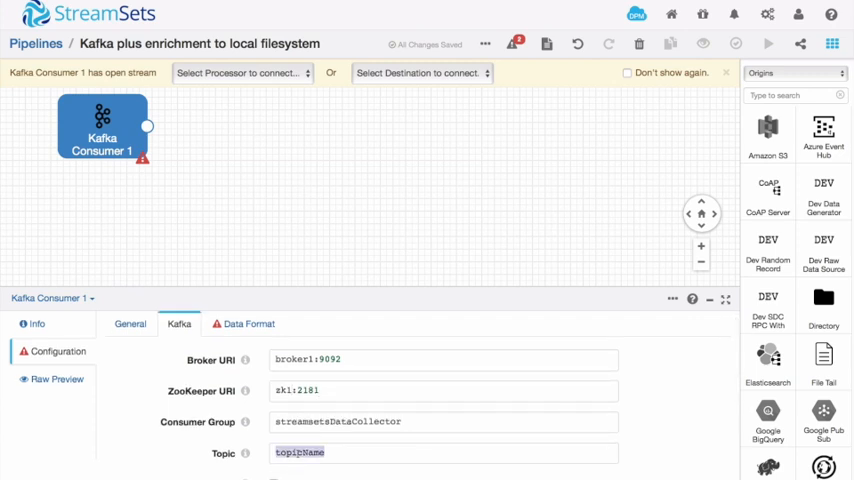
text(purchases)
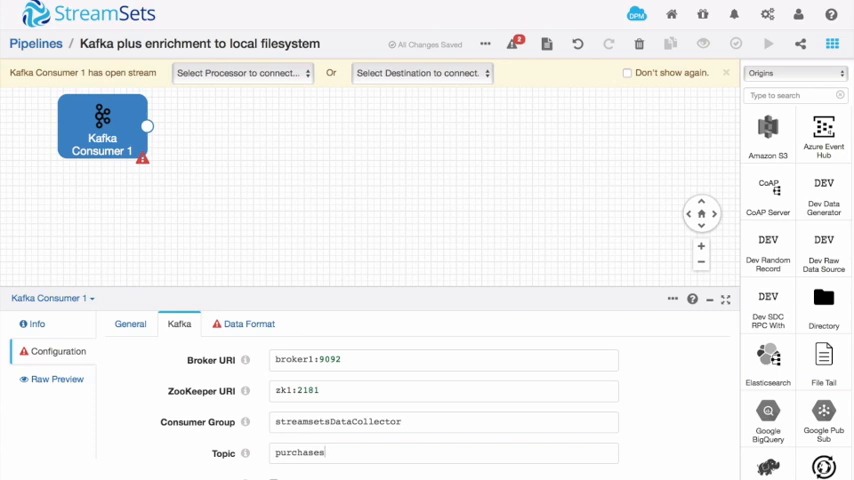
Step: Set the Kafka Consumer's incoming data format to JSON
click(248, 324)
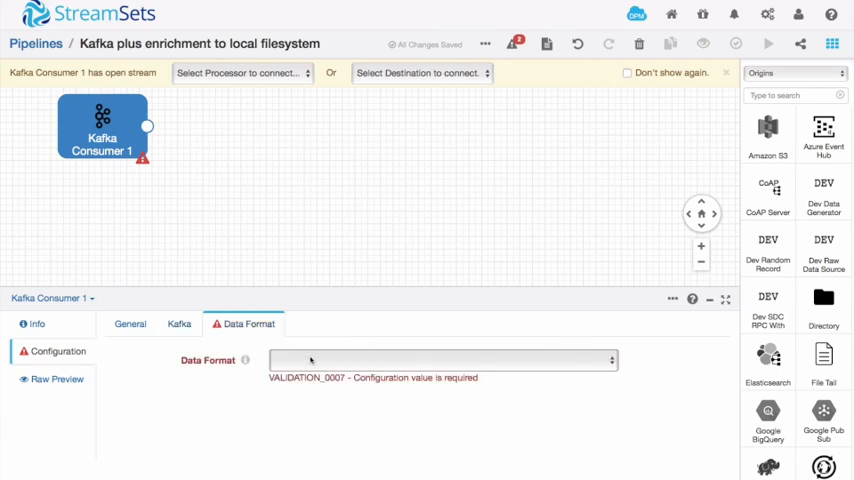
click(440, 360)
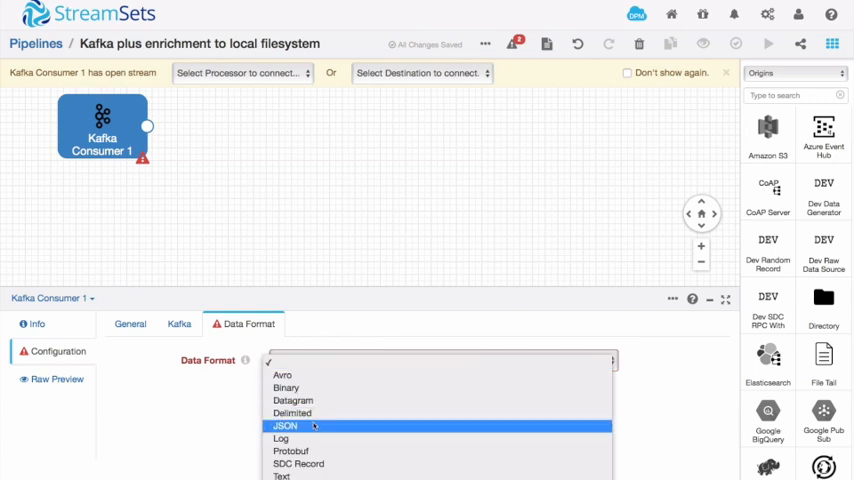
click(284, 424)
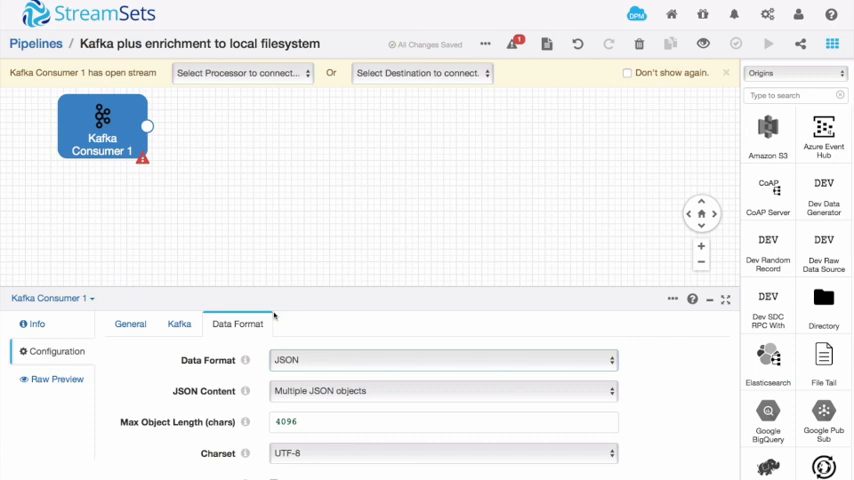
mouse_move(256, 204)
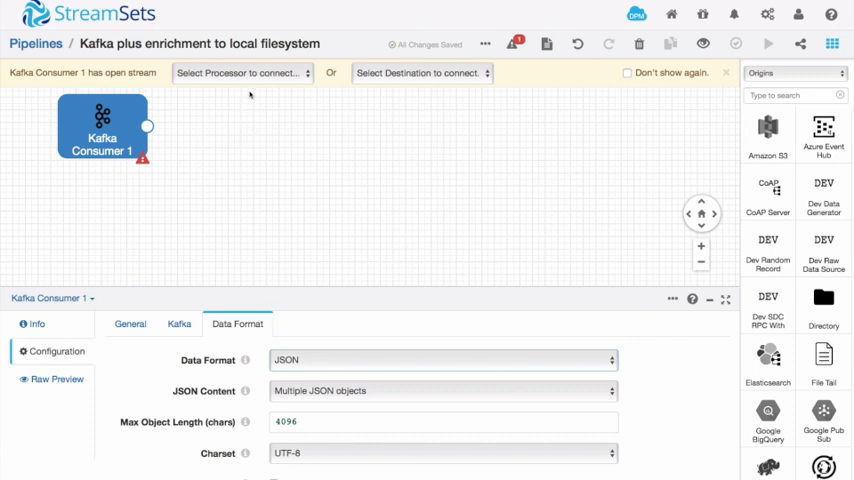
mouse_move(250, 84)
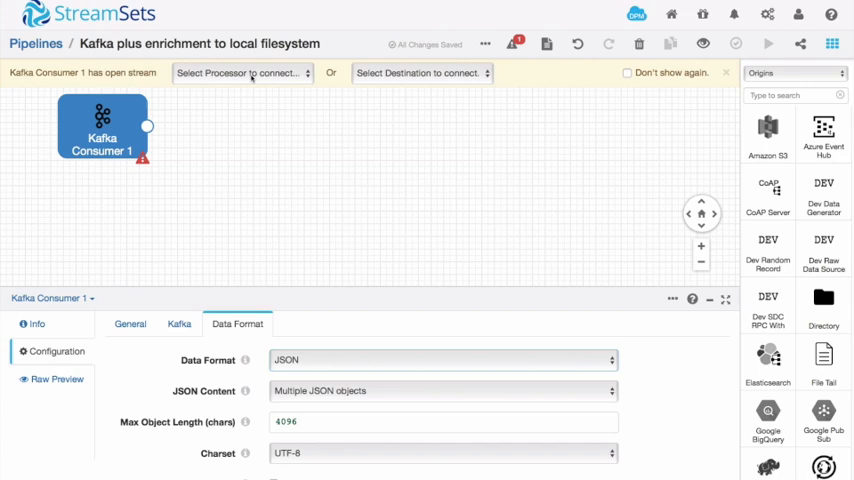
click(240, 72)
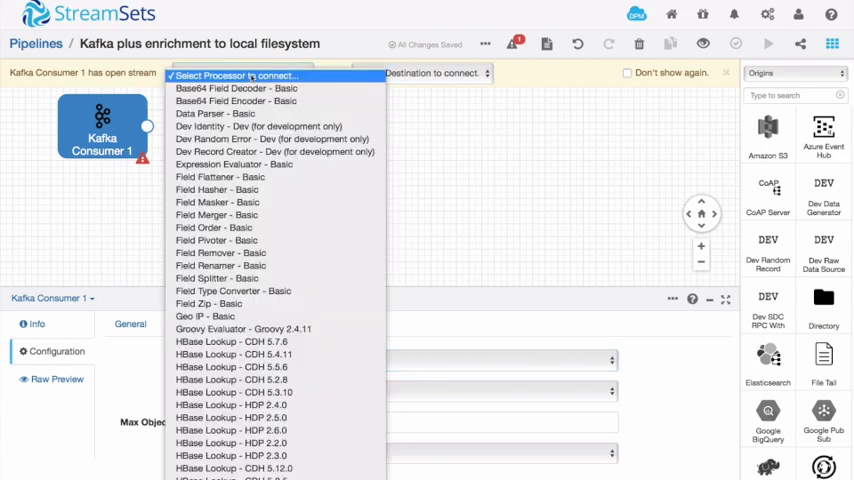
Step: Connect a JDBC Lookup processor after Kafka Consumer 1
scroll(down, 3)
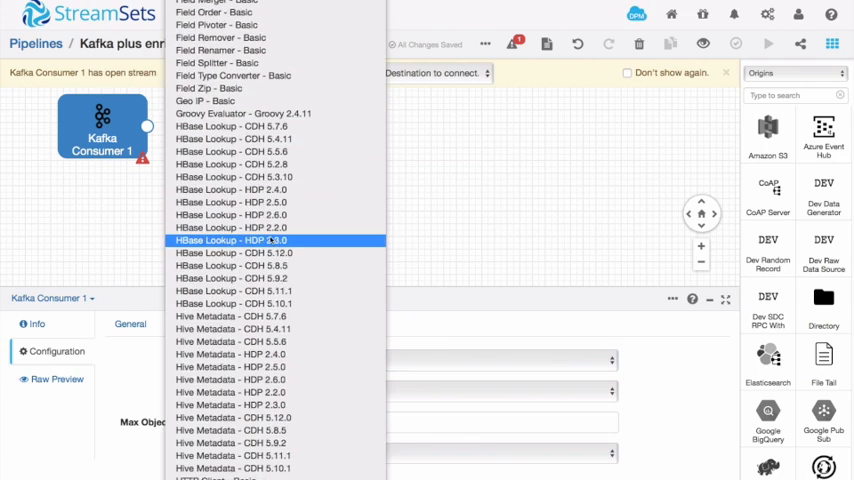
scroll(down, 3)
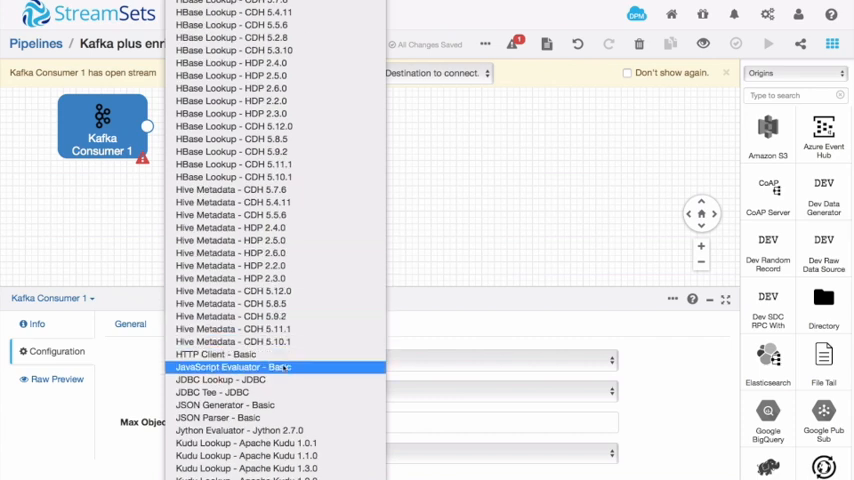
mouse_move(280, 380)
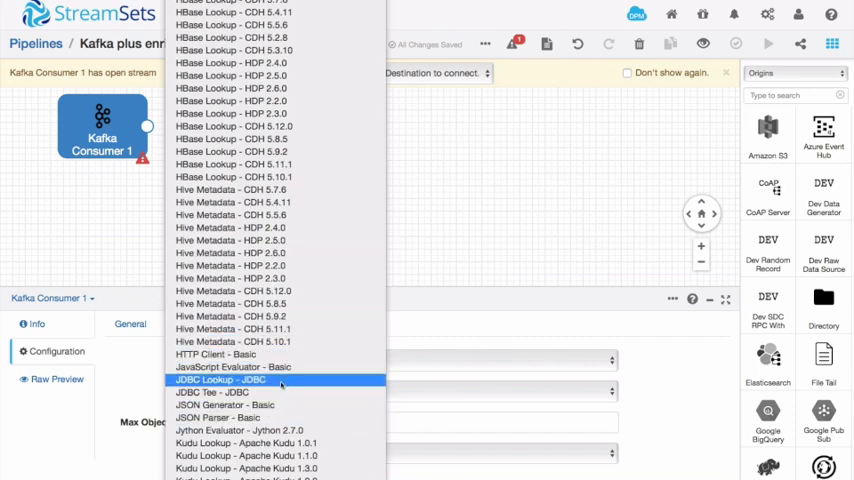
click(220, 380)
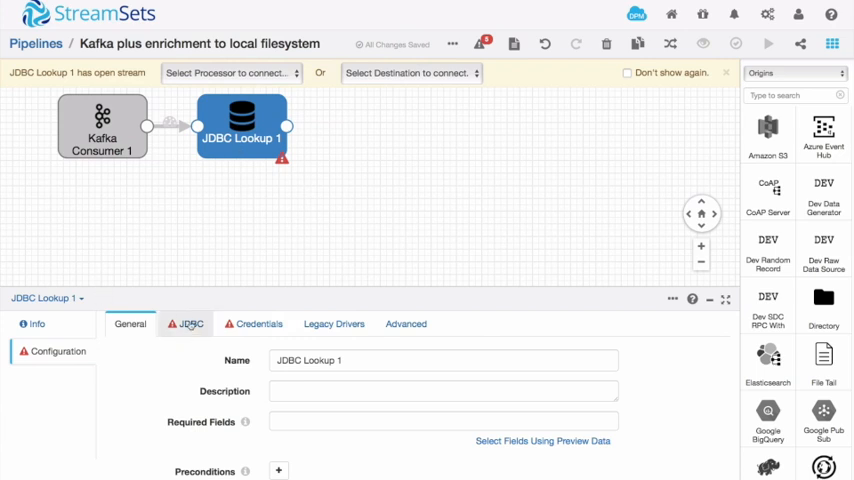
Step: Set JDBC Lookup 1's connection string to jdbc:mysql://dbhost:3306/demo
click(192, 332)
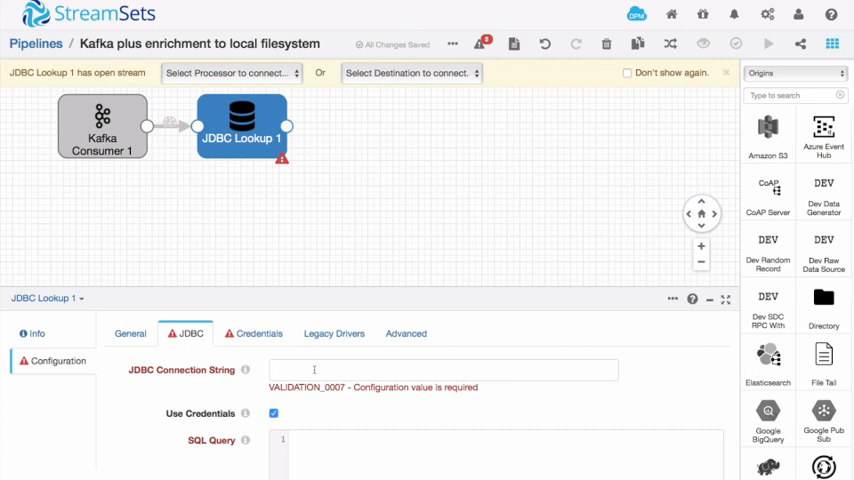
text(jdbc)
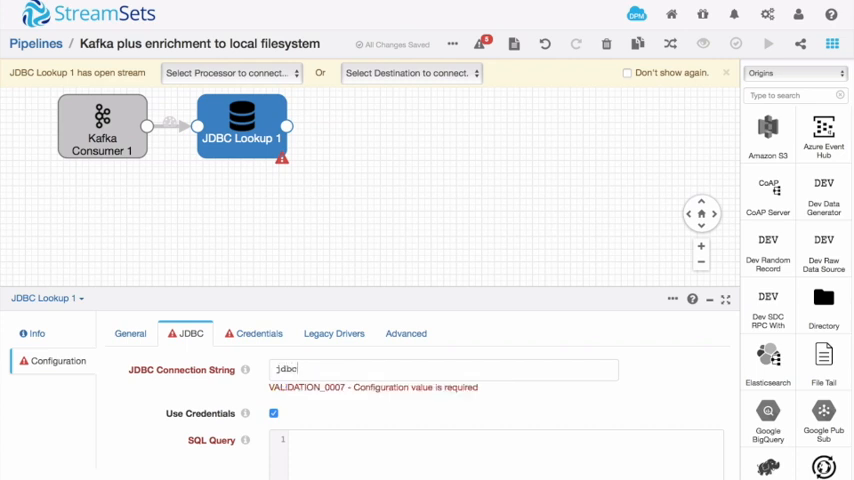
text(mysql://)
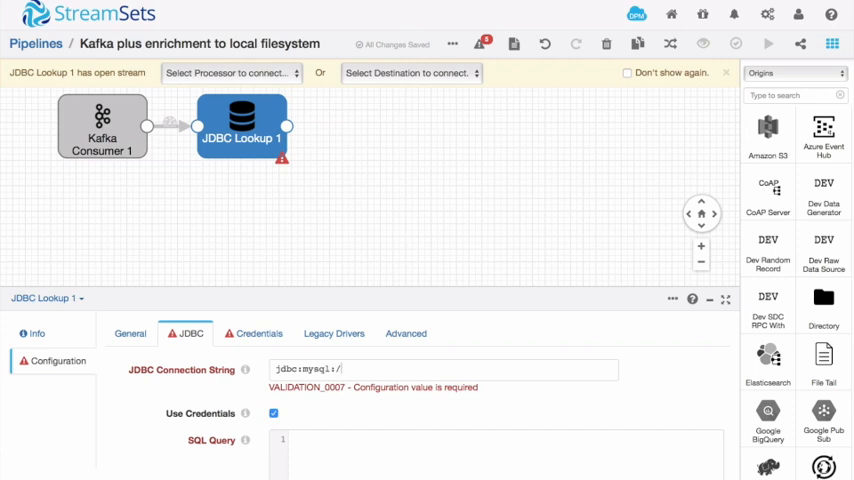
text(/dbhu)
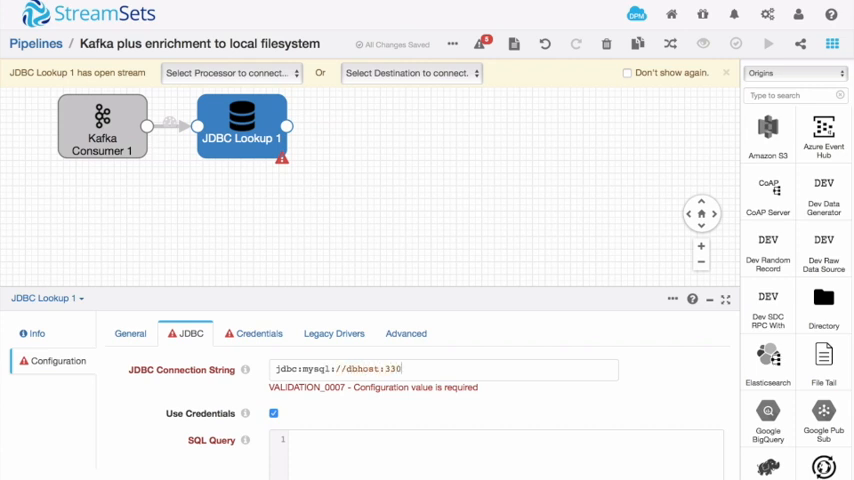
text(6/demo)
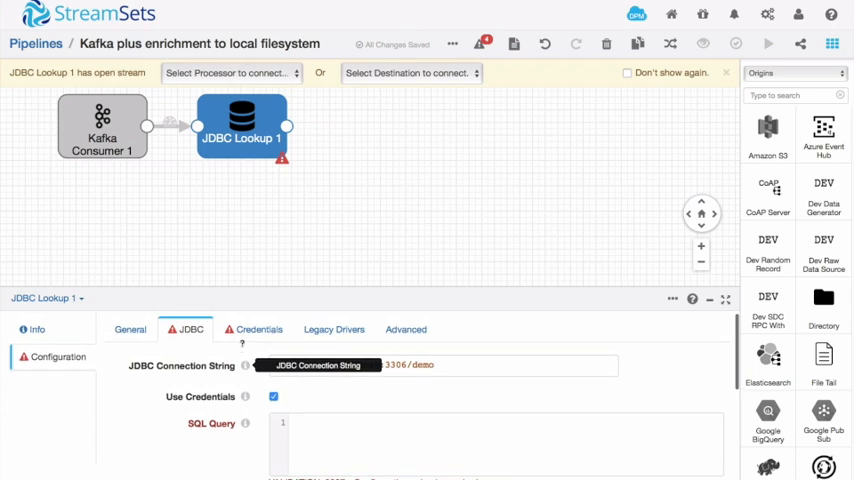
Step: Enter the database username 'ian' and password on the Credentials settings
click(258, 332)
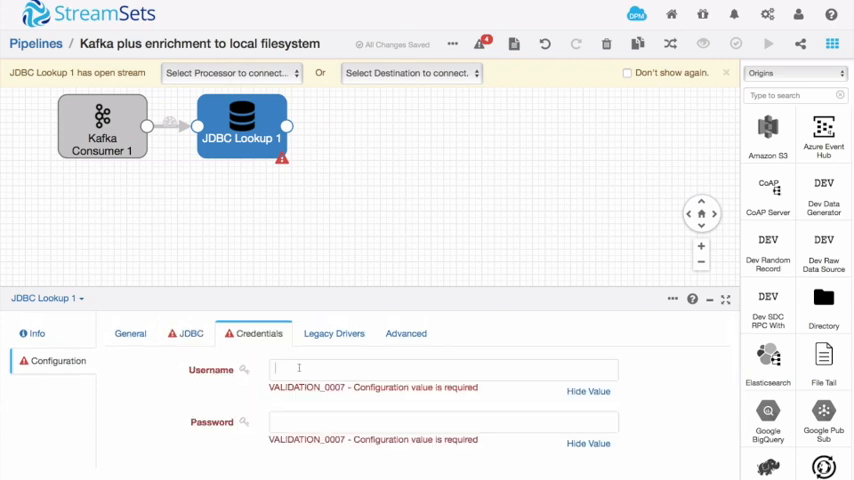
text(ian)
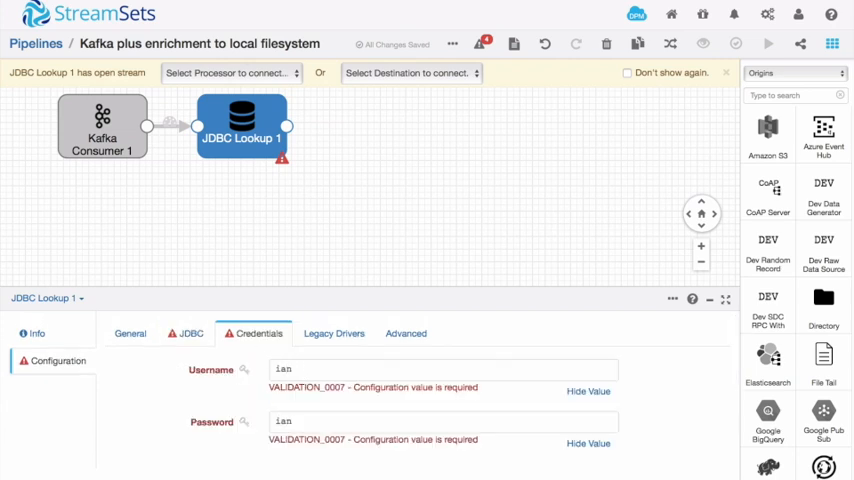
click(192, 332)
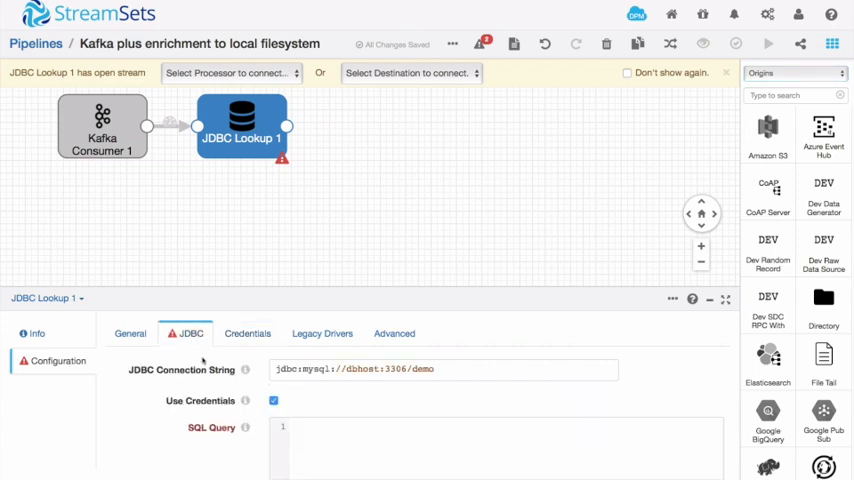
Step: Write the lookup query SELECT item_name FROM items WHERE id = ${record:value('/item_id')}
scroll(down, 3)
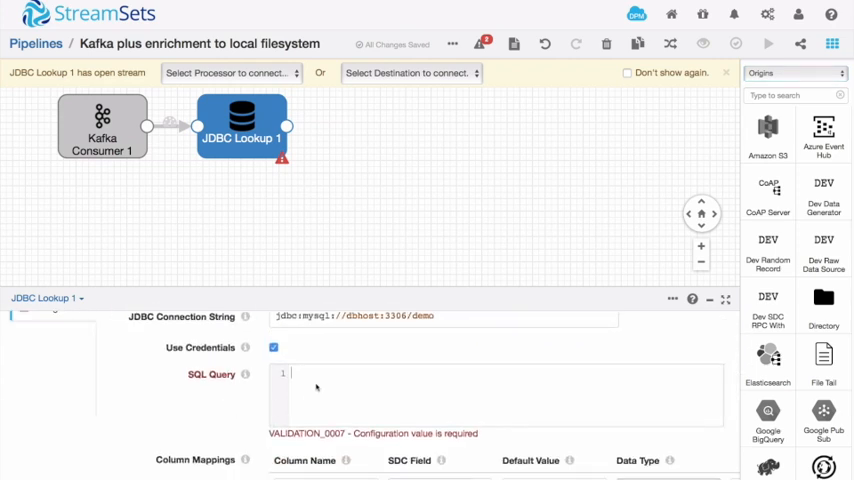
text(SELECT item_name FROM)
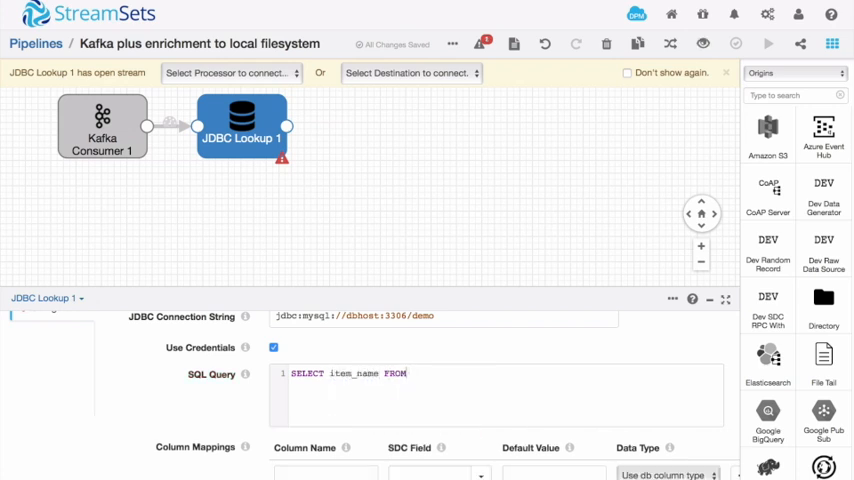
text(items)
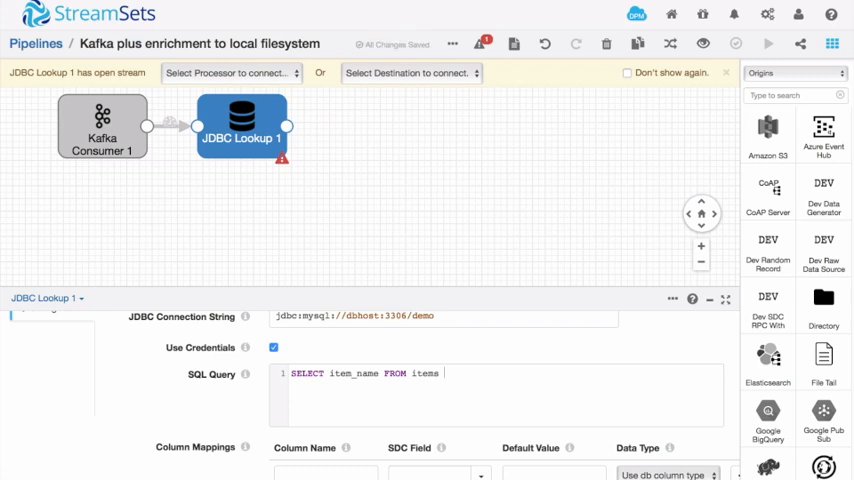
text(WHERE id)
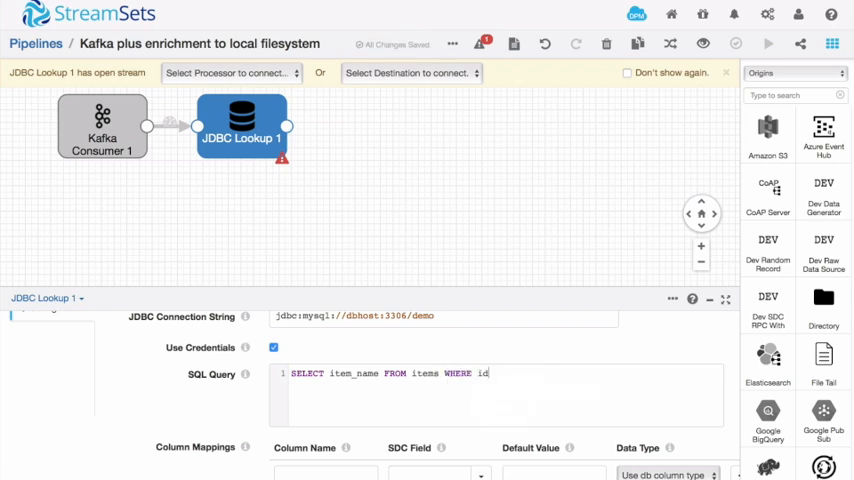
text(=)
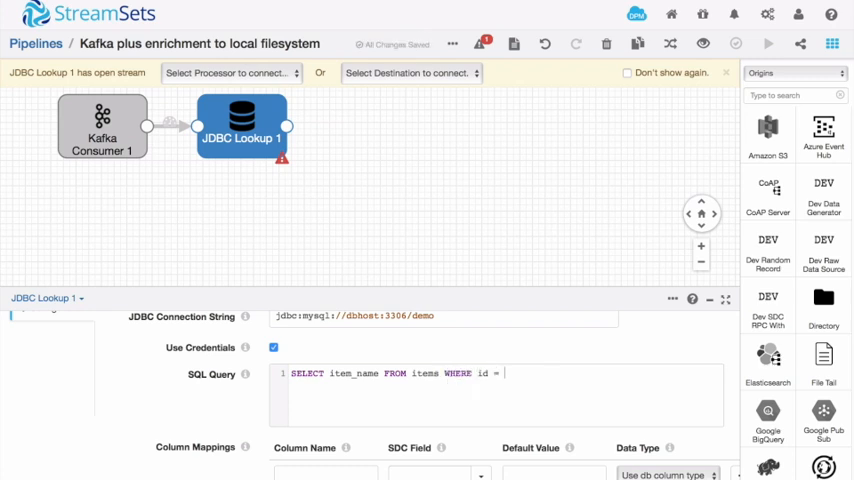
text(${record:va)
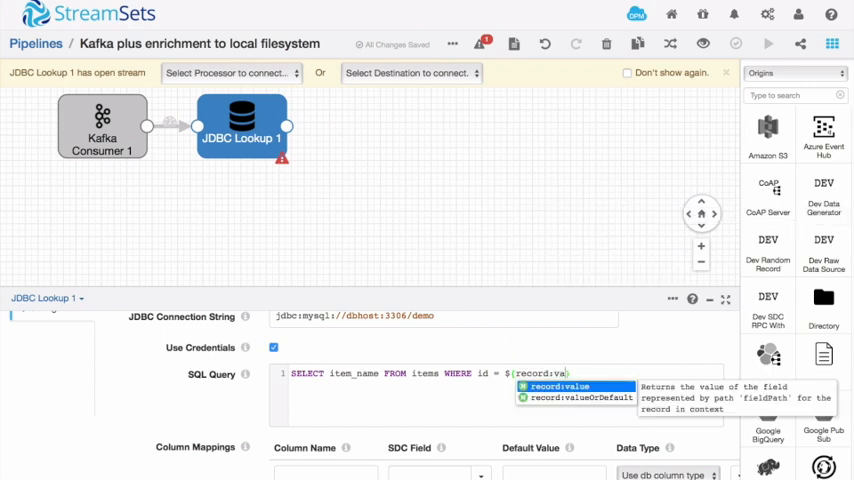
click(562, 386)
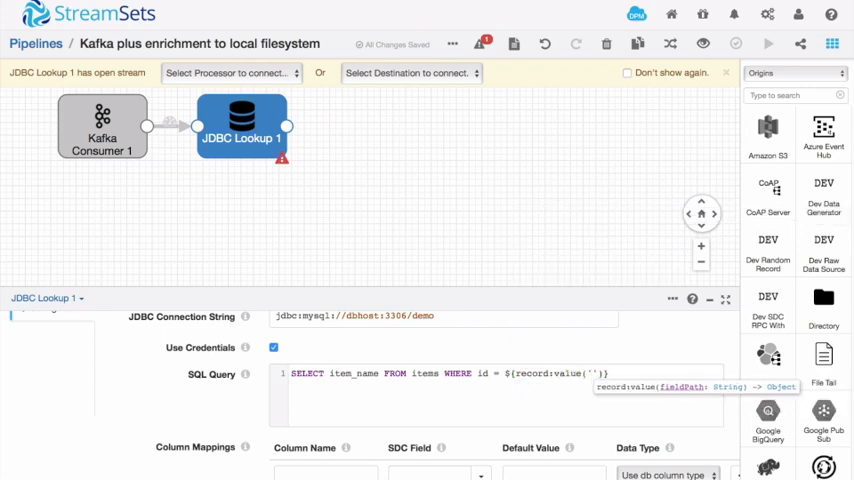
text(/item_id)
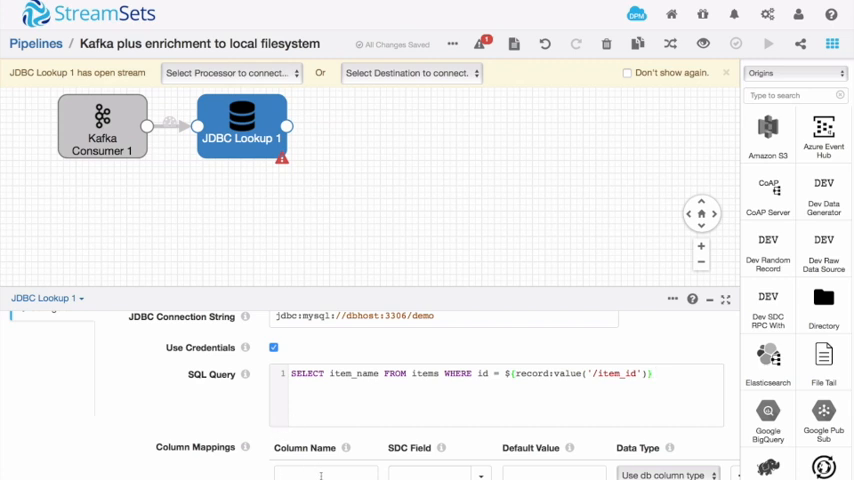
Step: Map column item_name to field /item_name as STRING and evict cache entries after last access
text(item_name)
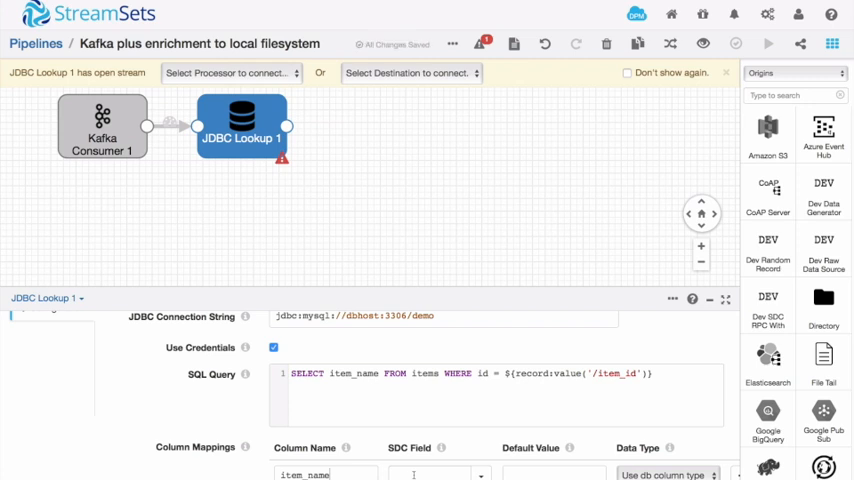
click(428, 474)
text(/item_name)
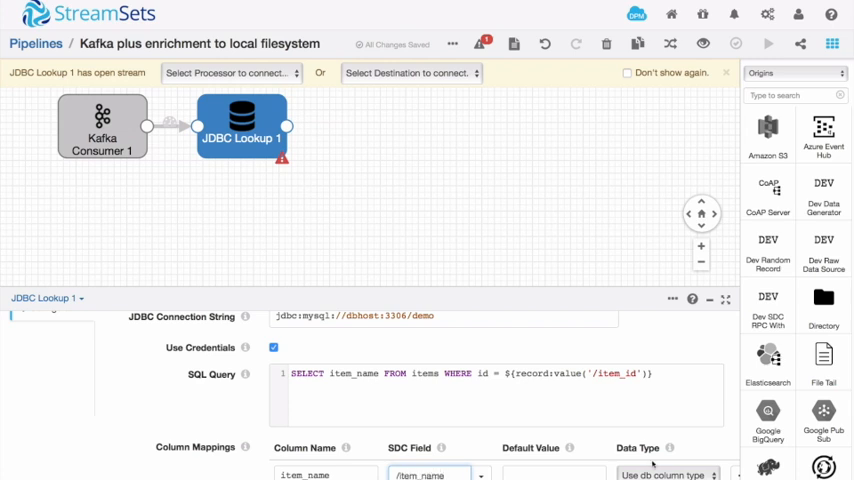
click(668, 474)
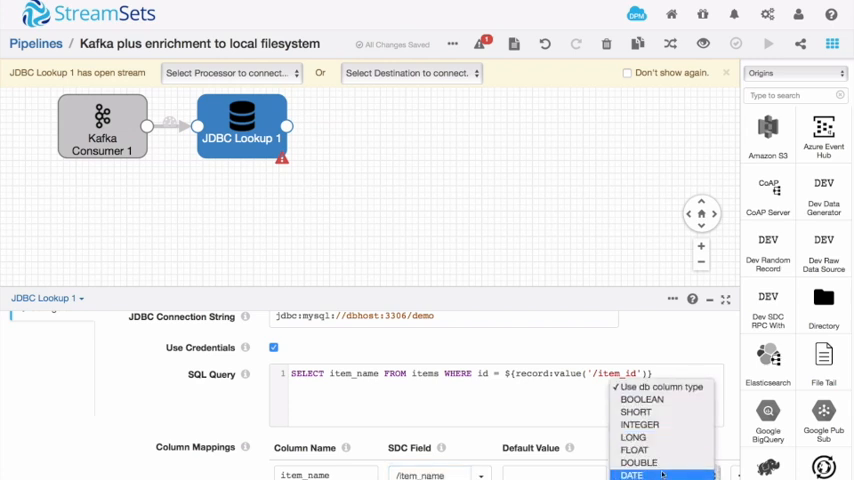
click(640, 476)
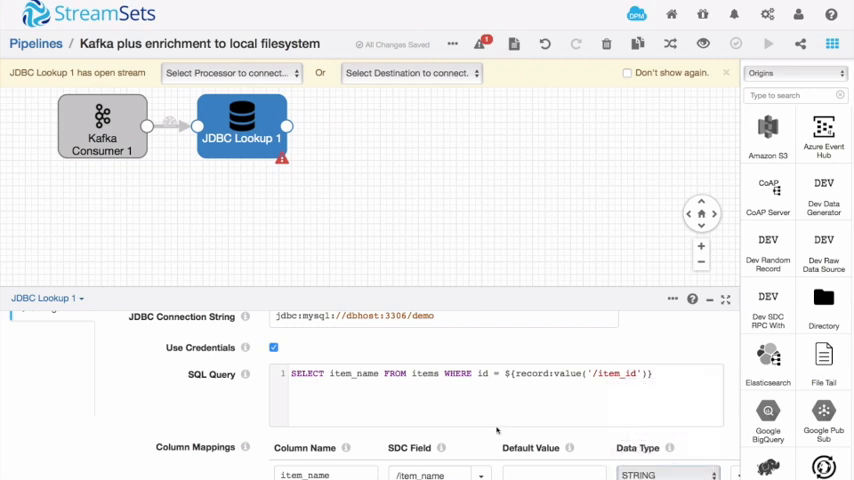
scroll(down, 3)
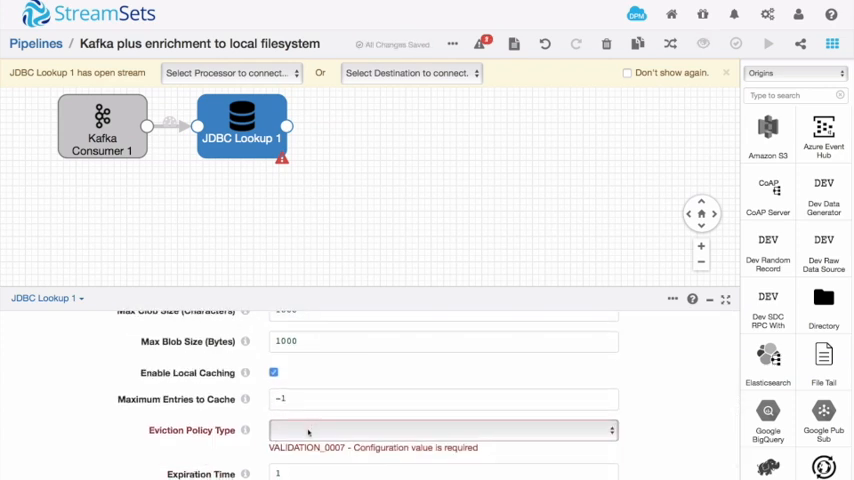
click(442, 430)
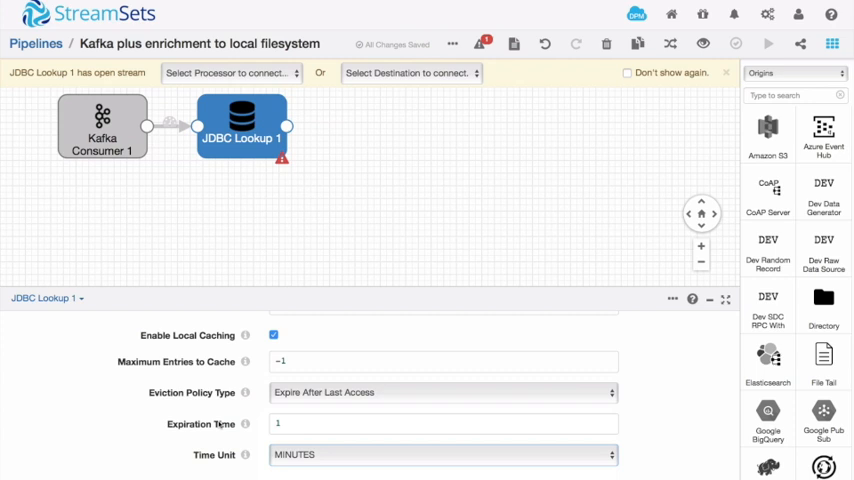
mouse_move(240, 244)
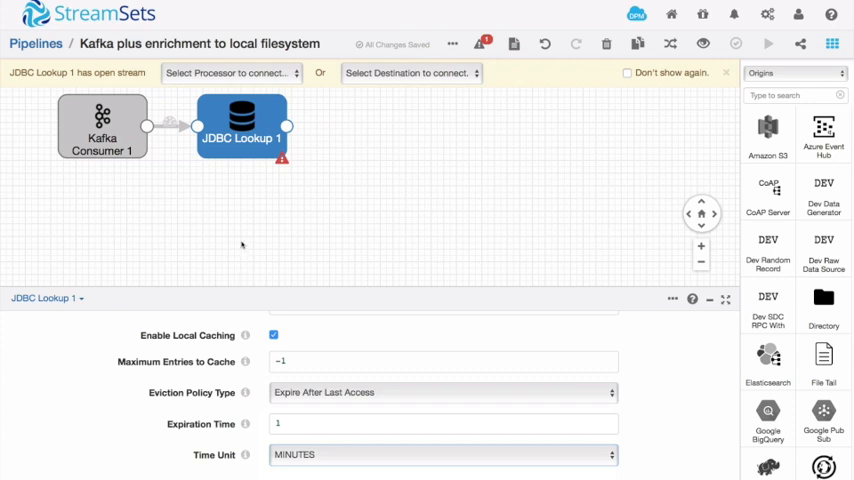
Step: Add a Local FS destination writing to /tmp/kafkademo with 20 records per file
click(410, 72)
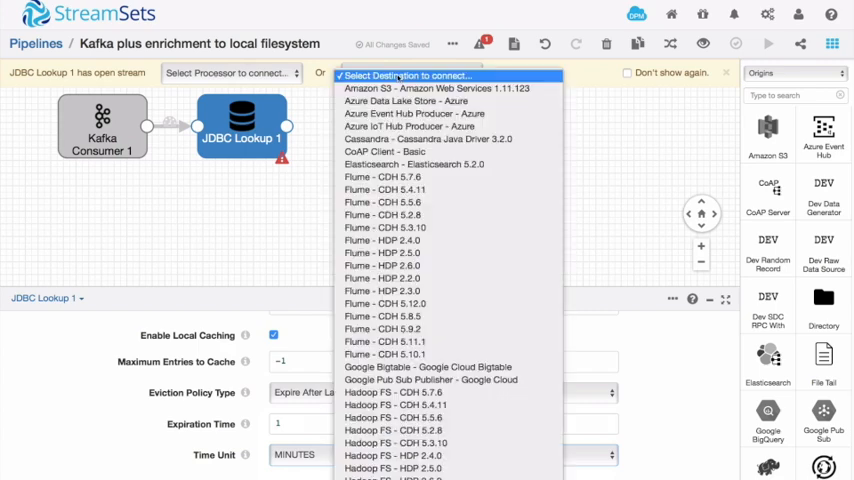
scroll(down, 3)
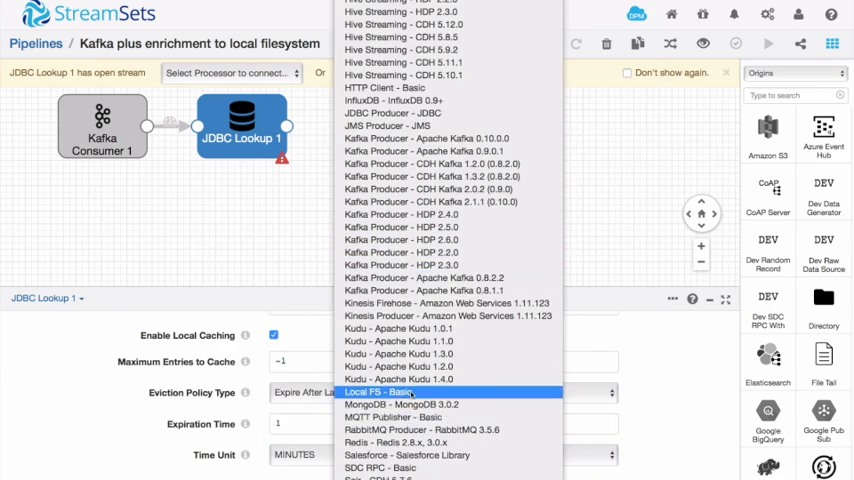
click(380, 392)
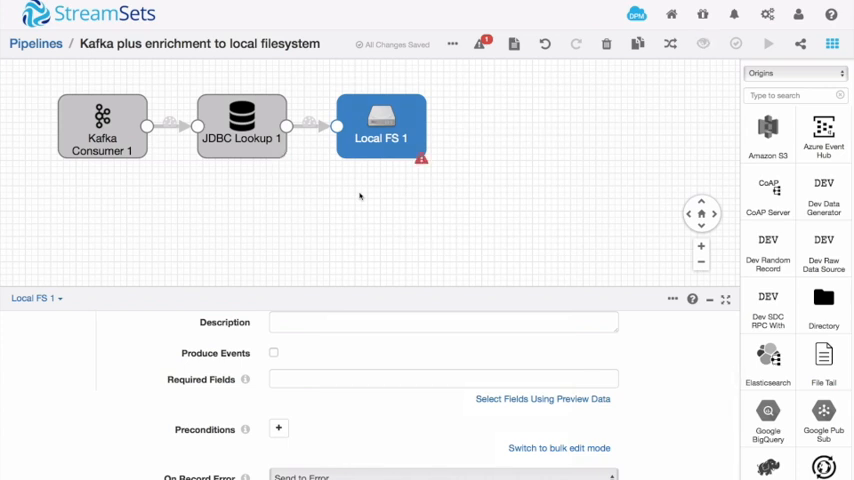
mouse_move(284, 344)
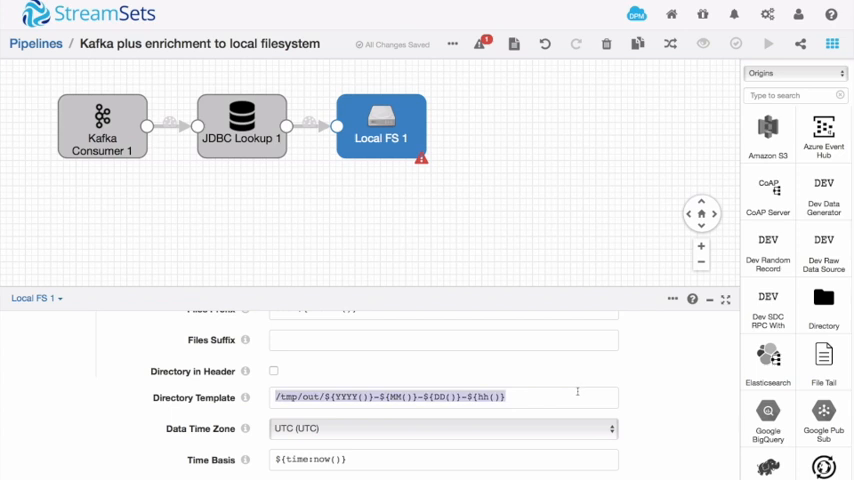
text(/tmp)
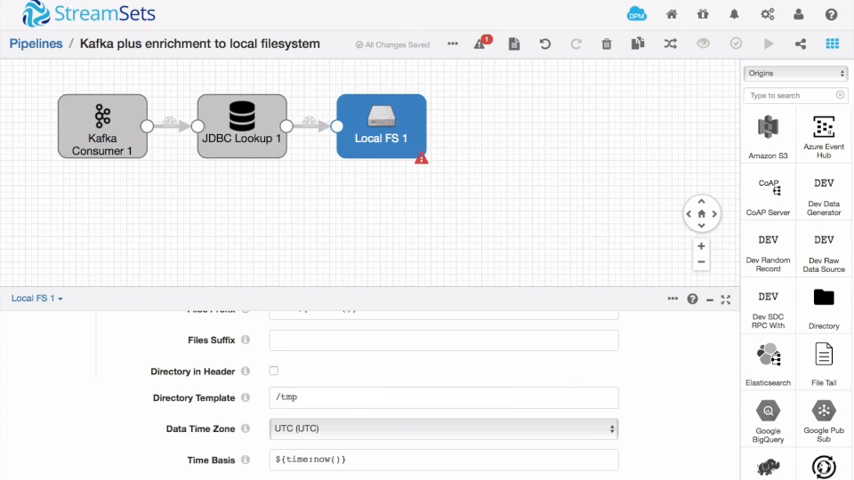
text(/kafkademo)
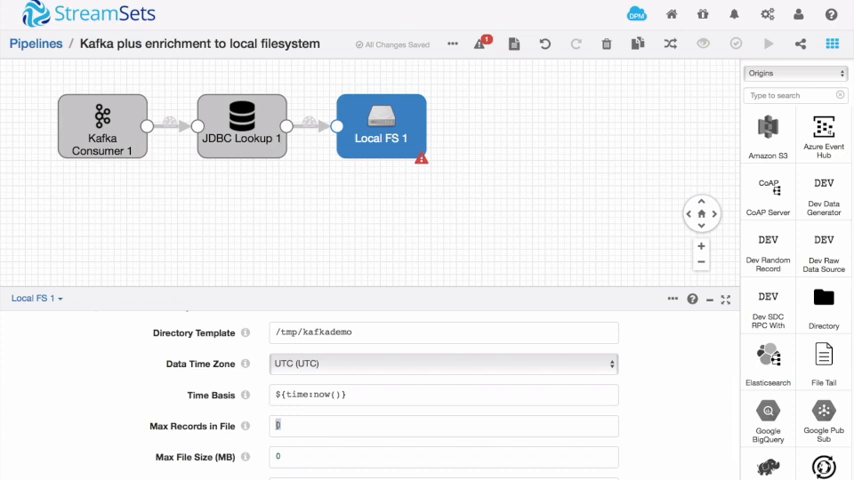
text(20)
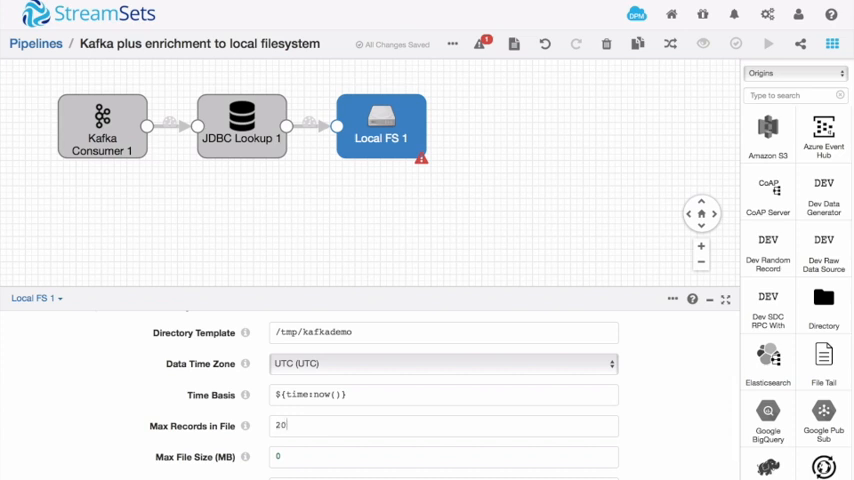
mouse_move(244, 424)
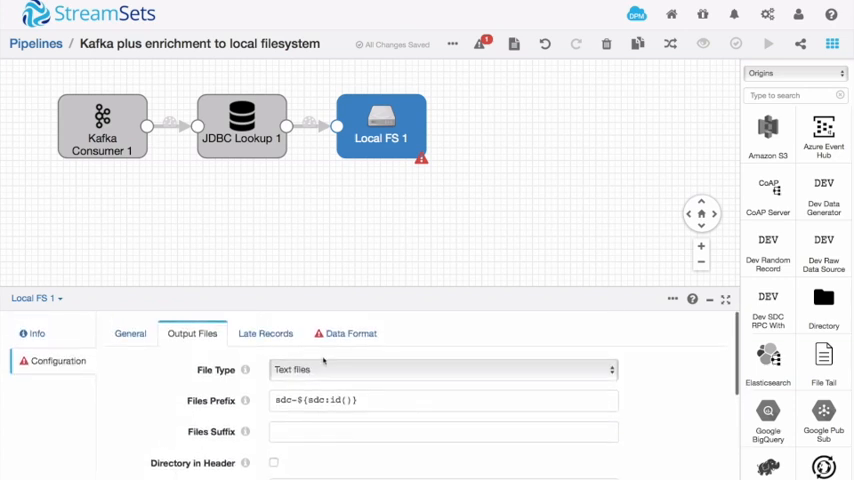
Step: Set the Local FS output data format to JSON
click(350, 332)
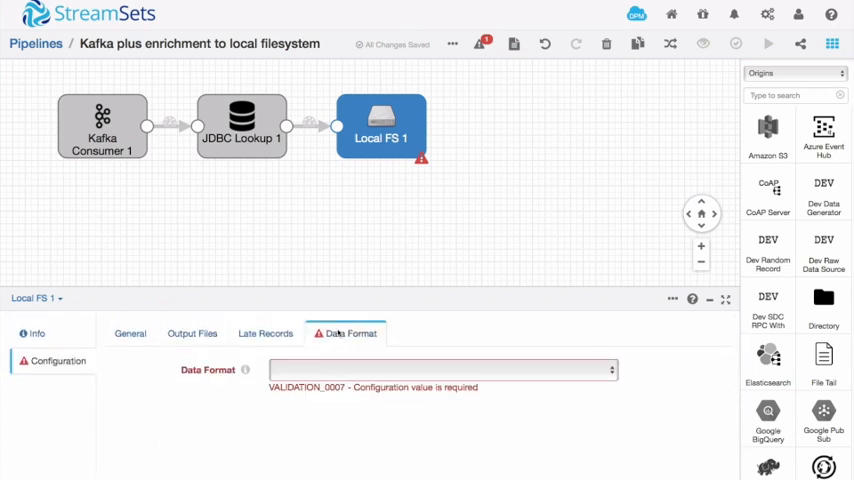
mouse_move(334, 376)
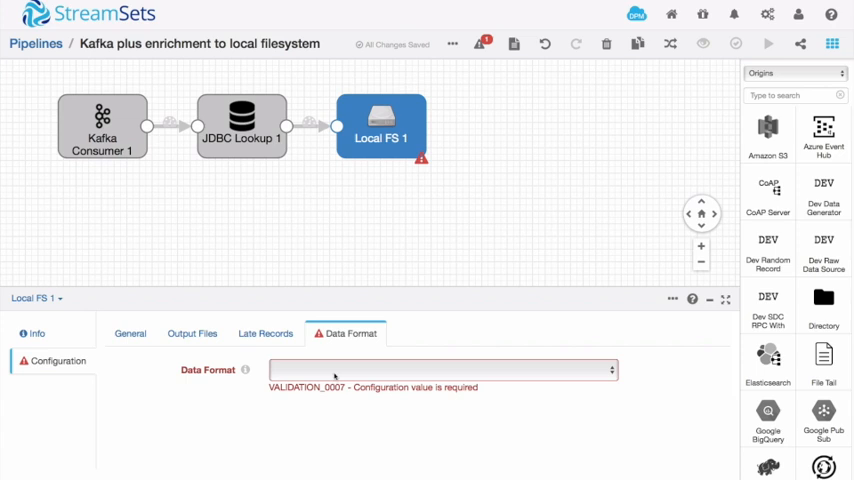
click(440, 370)
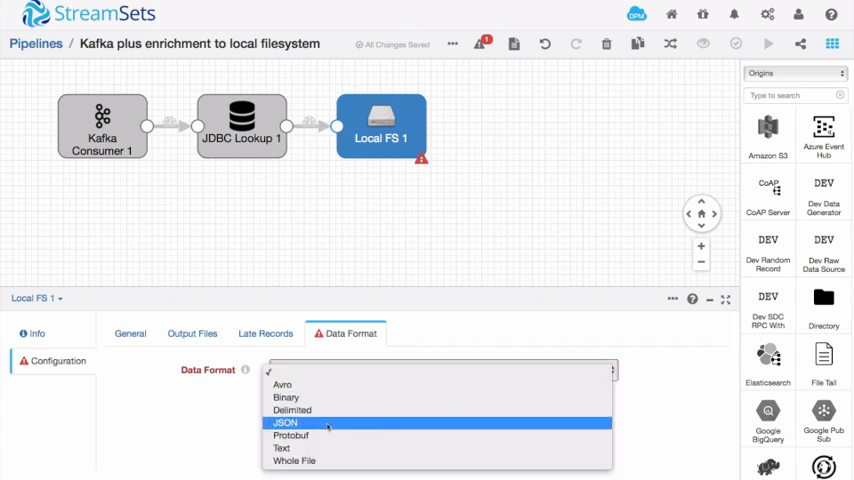
click(284, 422)
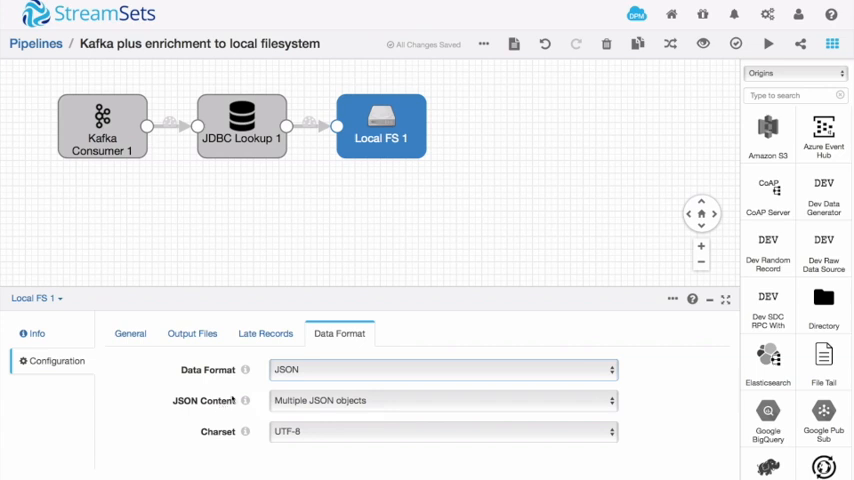
mouse_move(472, 192)
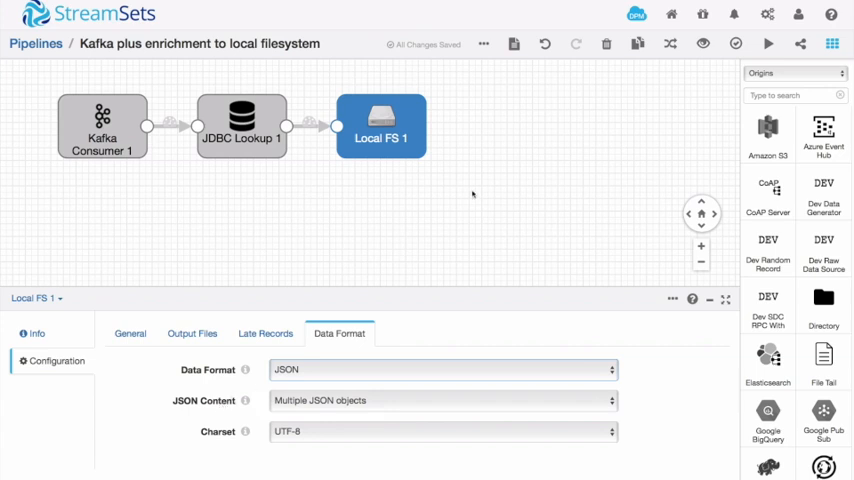
mouse_move(736, 44)
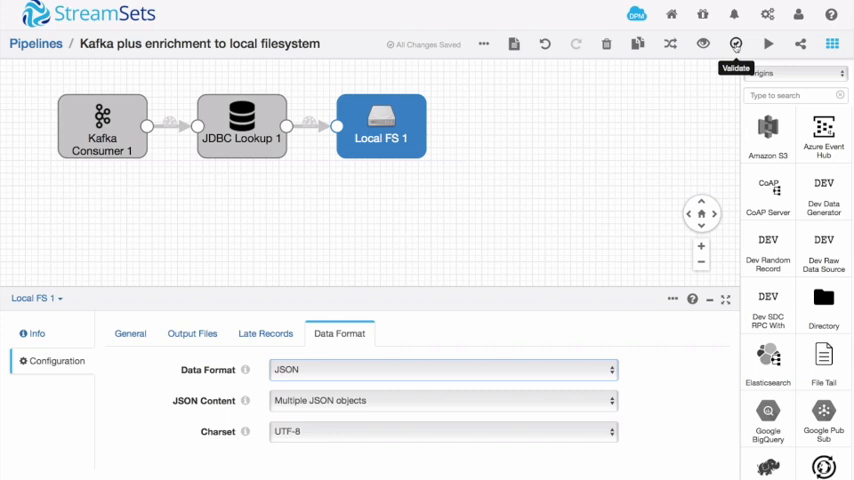
click(736, 44)
text(ls)
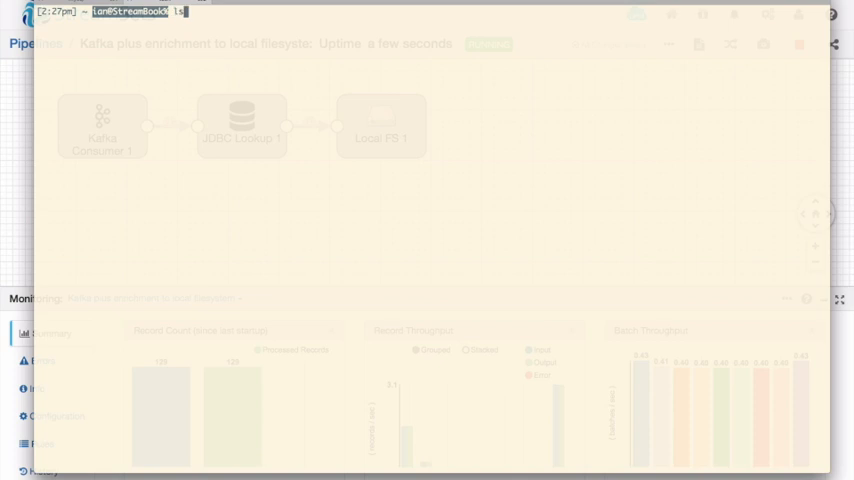
Step: List /tmp/kafkademo with ls and begin a less command on one of its output files
text(/tmp/kafkademo/)
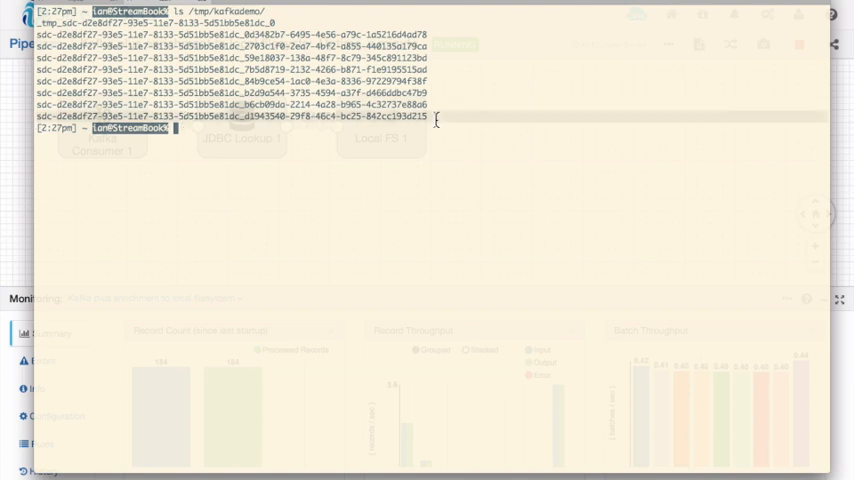
text(less)
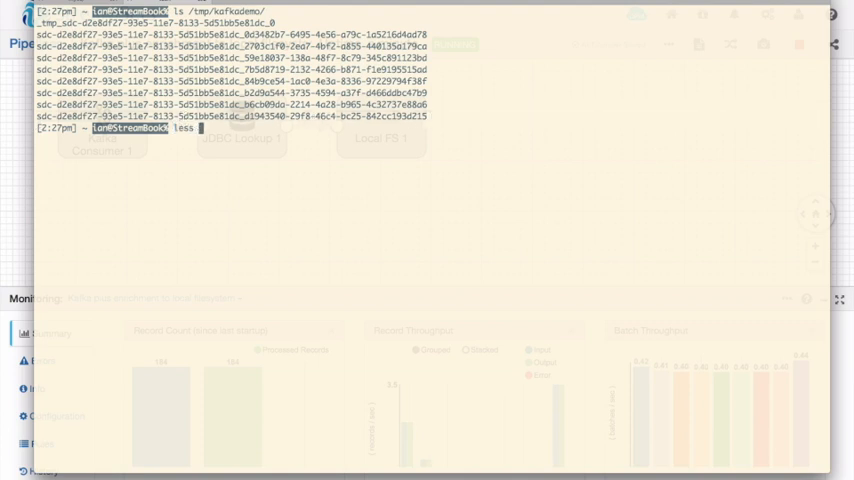
text(/tmp/kaf)
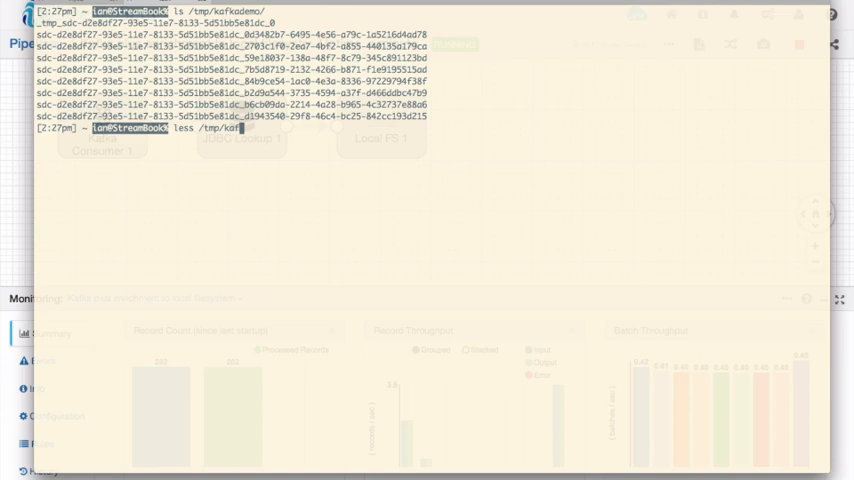